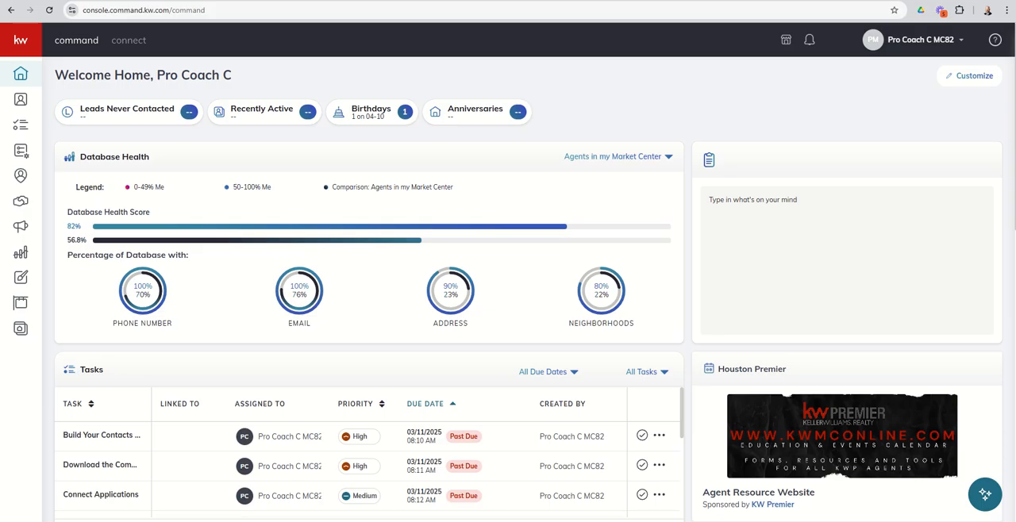
{"action": "mouse_move", "coordinate": [792, 108]}
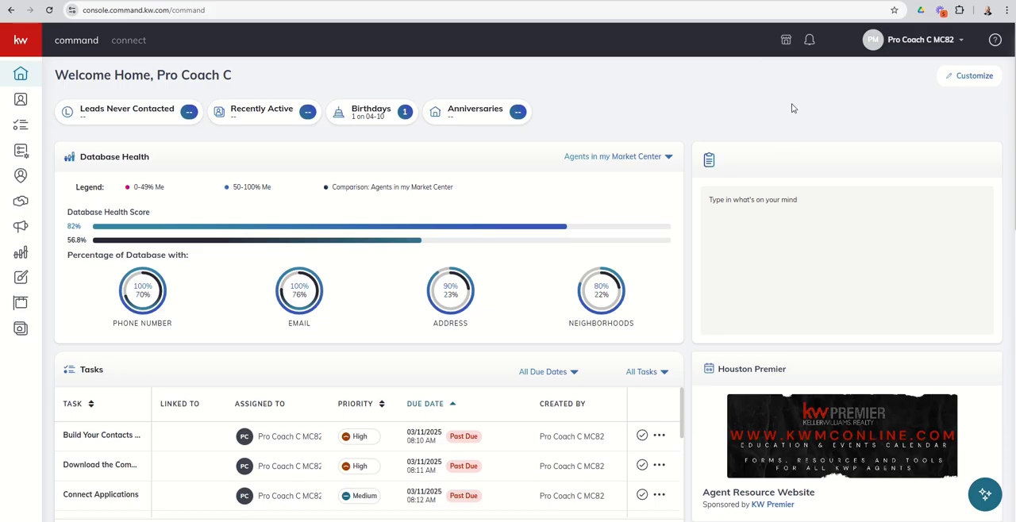
{"action": "mouse_move", "coordinate": [784, 117]}
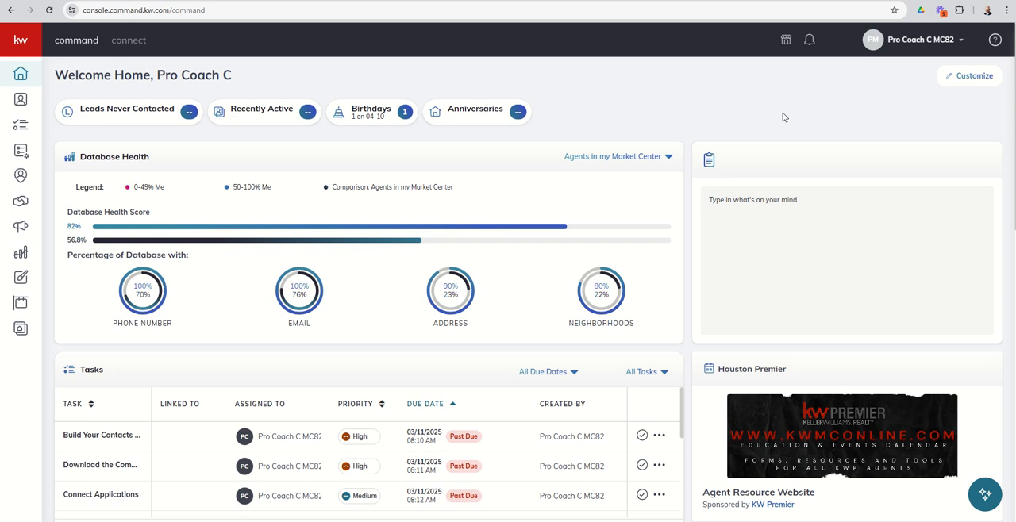
{"action": "mouse_move", "coordinate": [115, 127]}
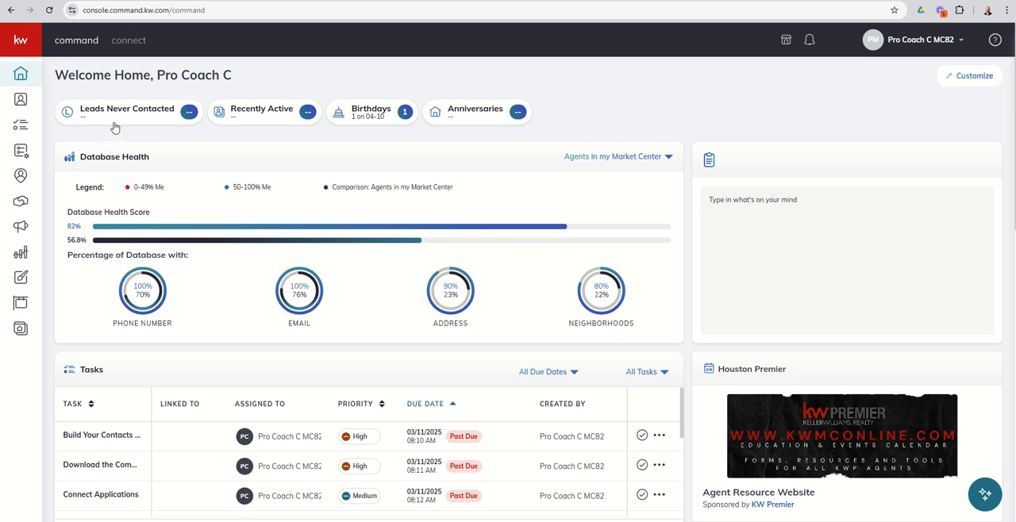
{"action": "mouse_move", "coordinate": [20, 151]}
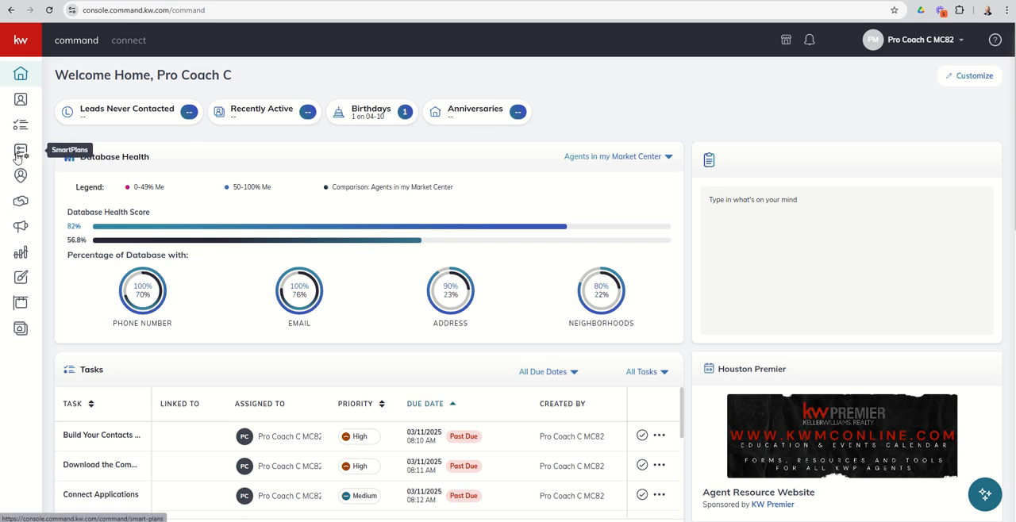
- Show the My SmartPlans people plans list and dismiss the notice banners above it
{"action": "left_click", "coordinate": [21, 150]}
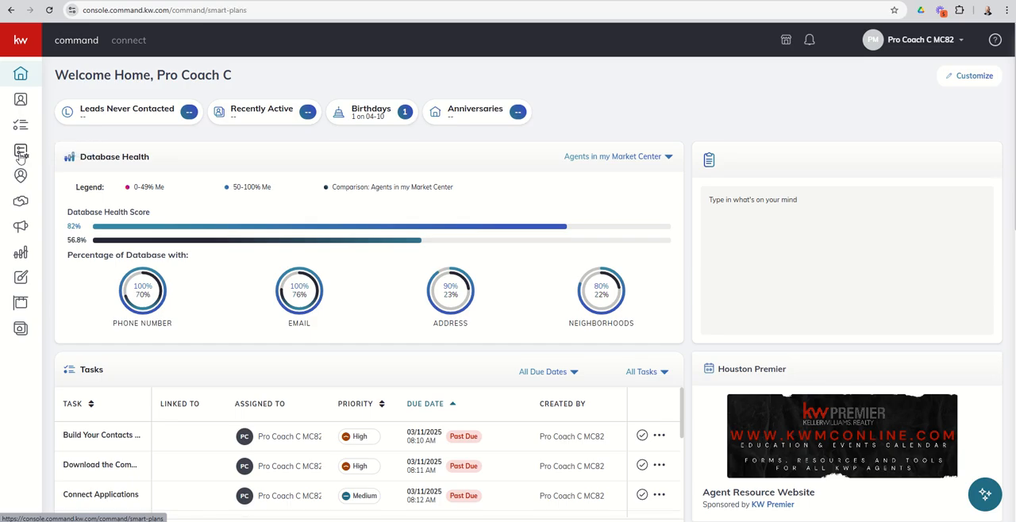
{"action": "left_click", "coordinate": [20, 150]}
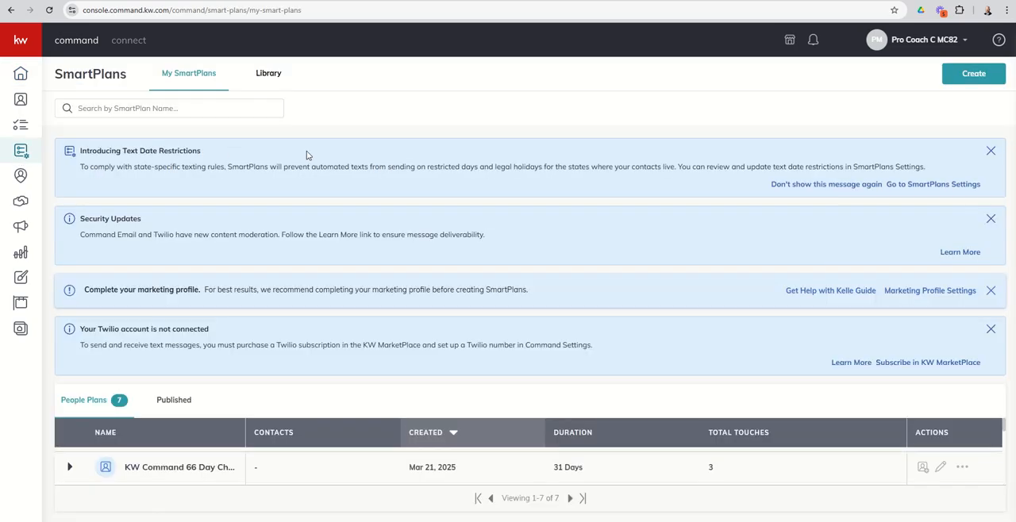
{"action": "left_click", "coordinate": [991, 150]}
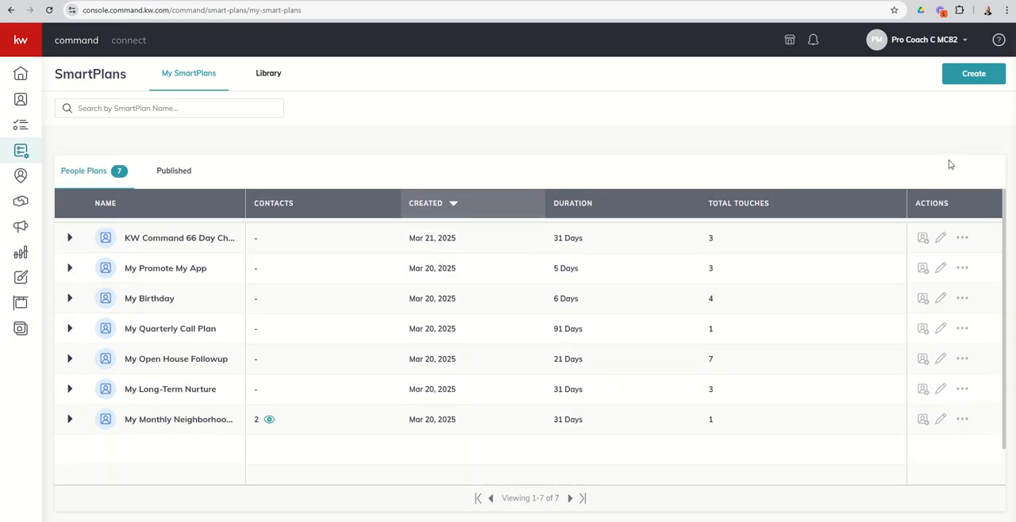
{"action": "mouse_move", "coordinate": [125, 199]}
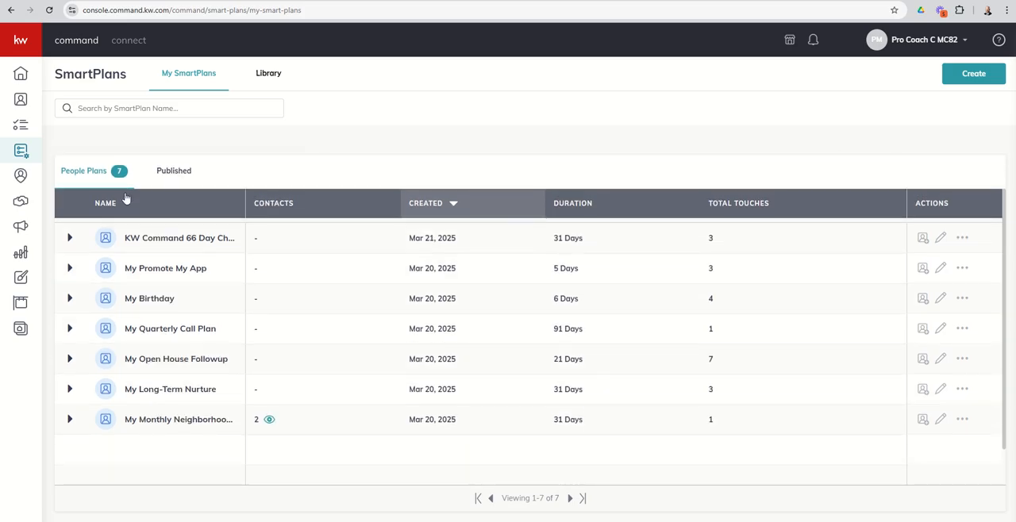
{"action": "mouse_move", "coordinate": [247, 228]}
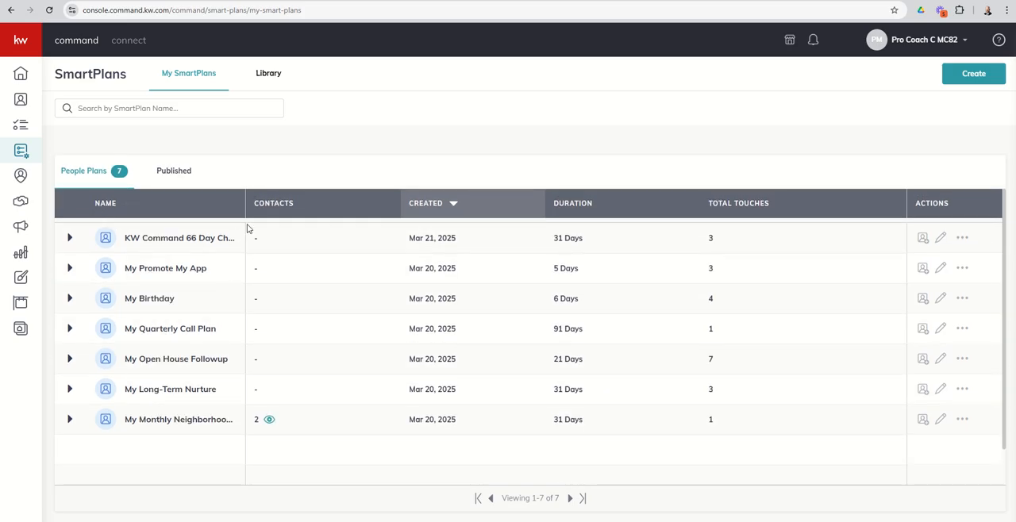
{"action": "mouse_move", "coordinate": [280, 362]}
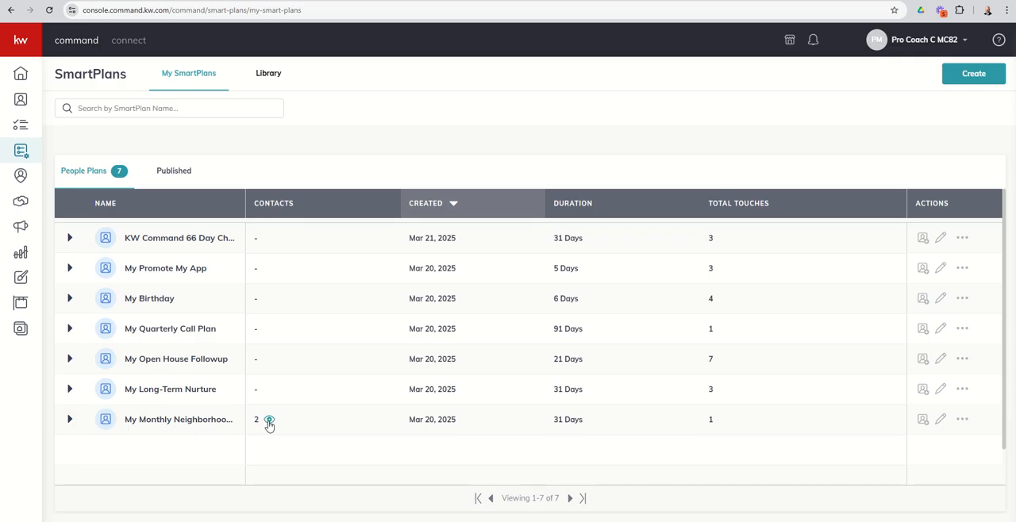
- View My Monthly Neighborhood Nurture's two enrolled contacts, ending with no contact marked for removal
{"action": "left_click", "coordinate": [269, 419]}
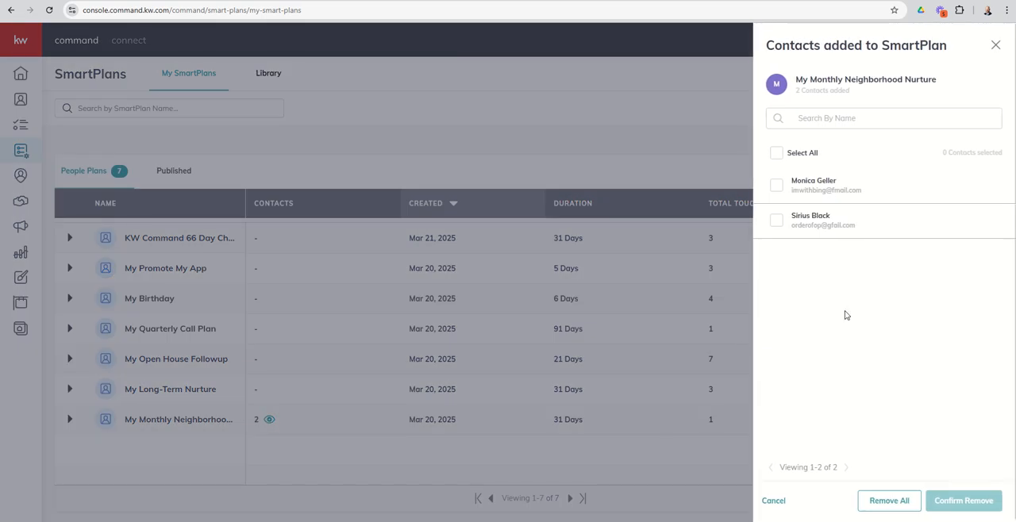
{"action": "mouse_move", "coordinate": [873, 183]}
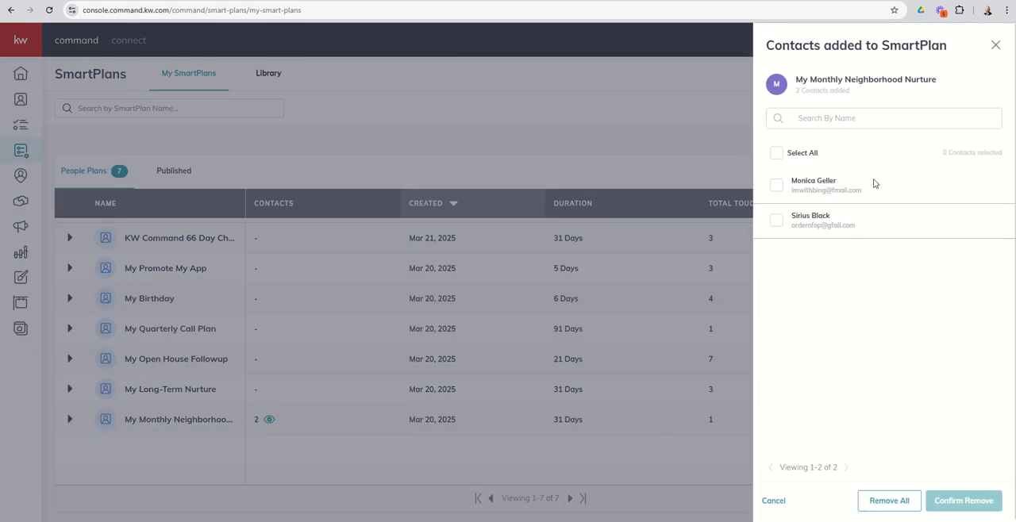
{"action": "mouse_move", "coordinate": [868, 256]}
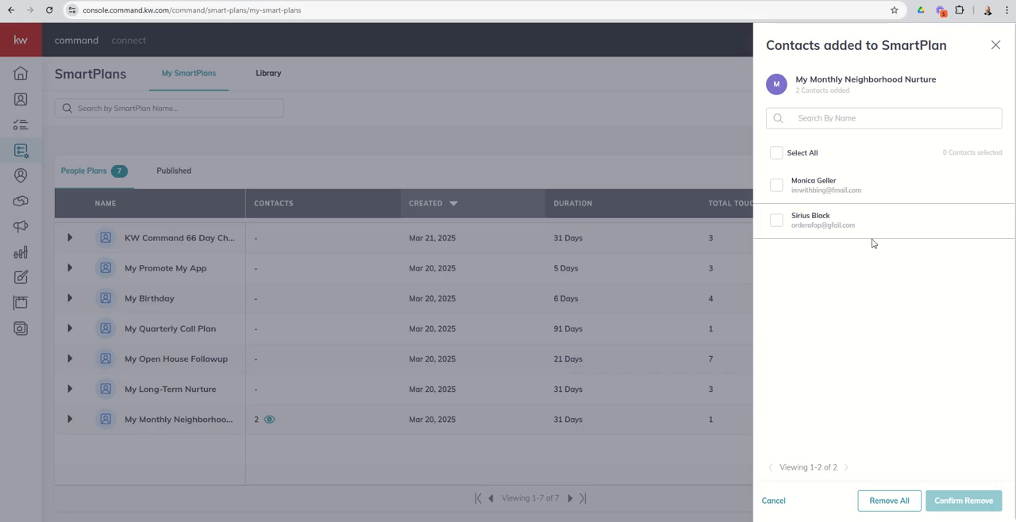
{"action": "mouse_move", "coordinate": [824, 190]}
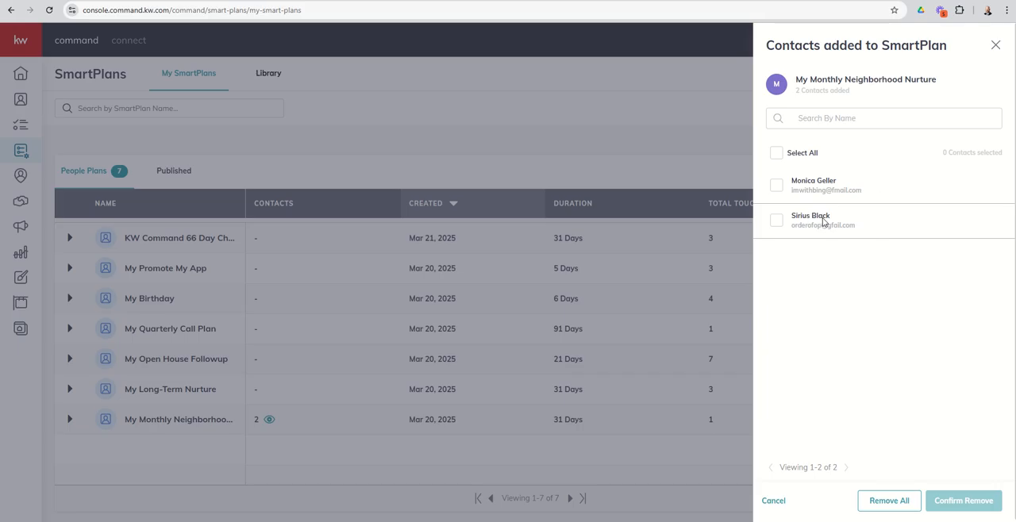
{"action": "mouse_move", "coordinate": [780, 190]}
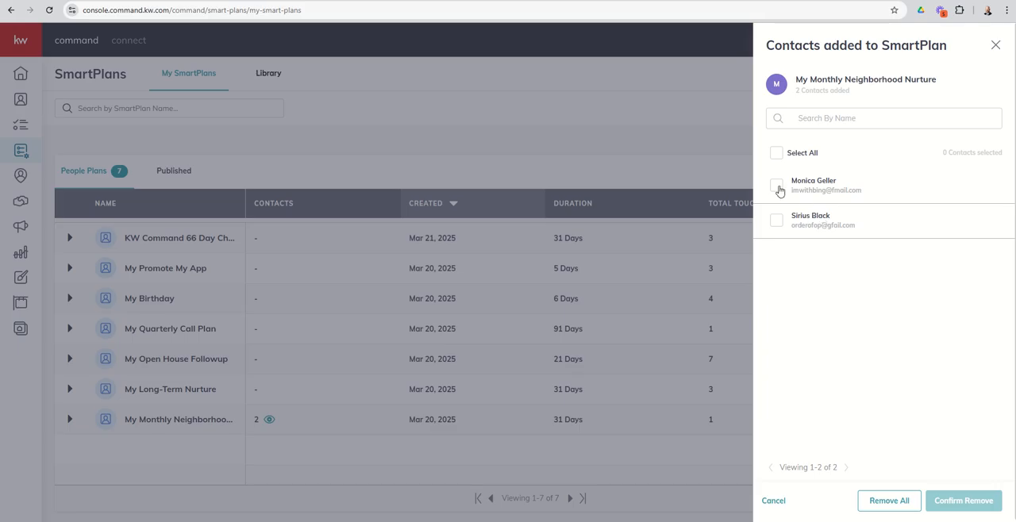
{"action": "left_click", "coordinate": [776, 153]}
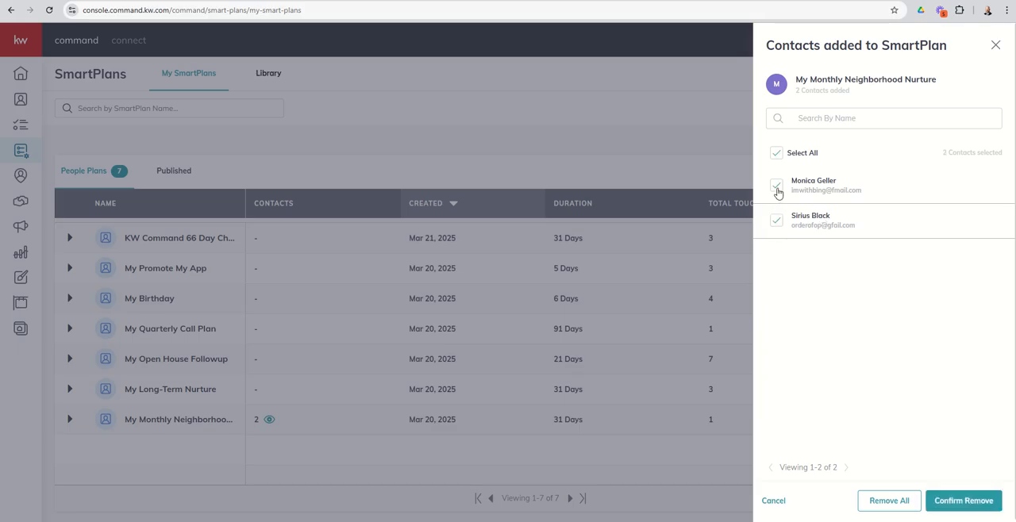
{"action": "left_click", "coordinate": [776, 153]}
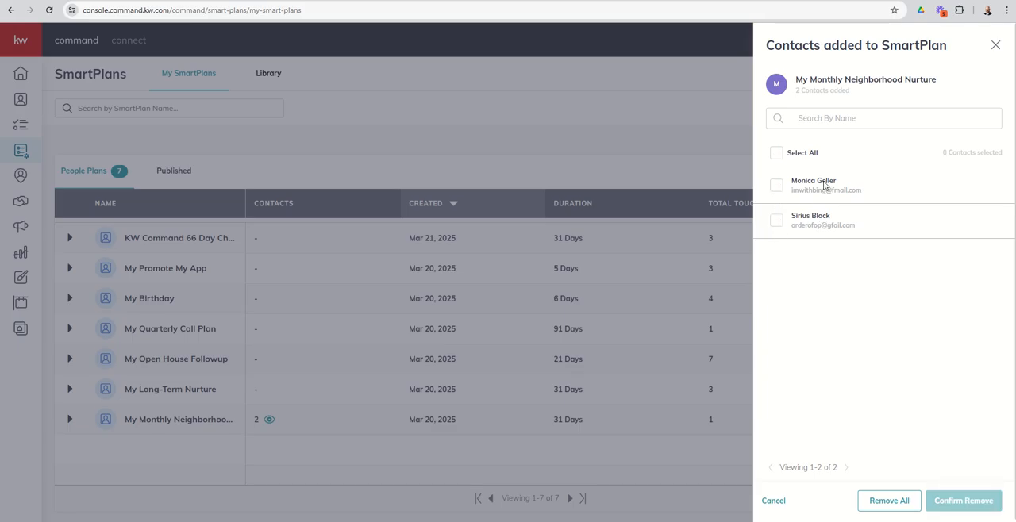
{"action": "mouse_move", "coordinate": [763, 213]}
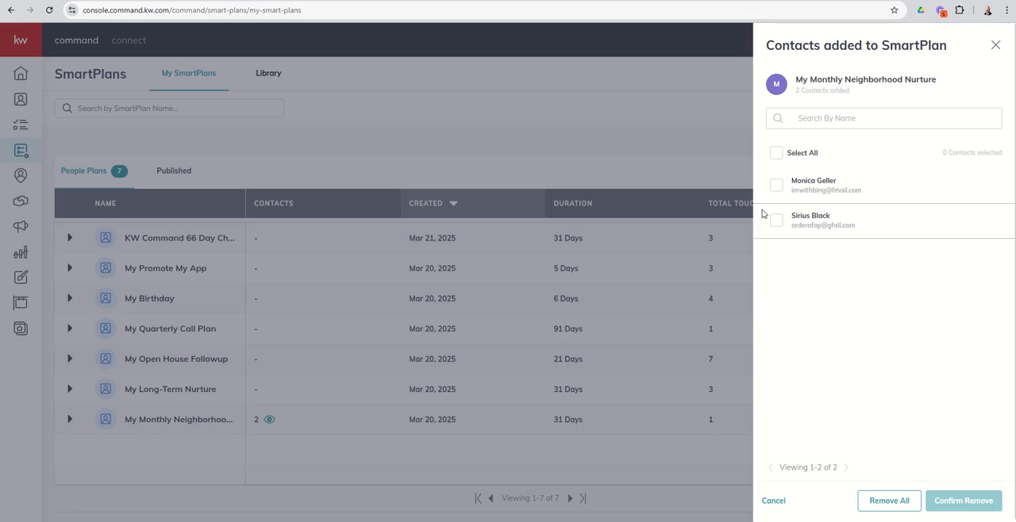
{"action": "left_click", "coordinate": [777, 152]}
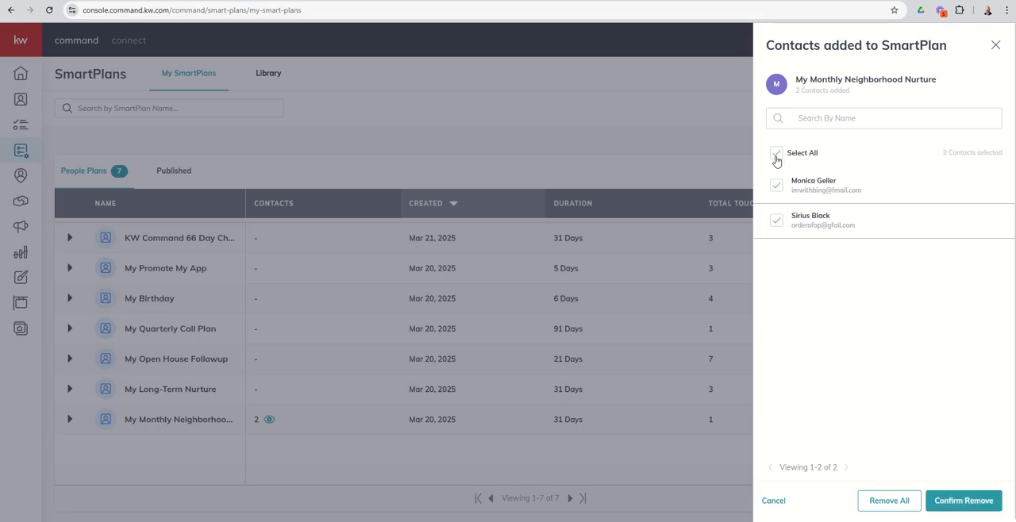
{"action": "left_click", "coordinate": [776, 152]}
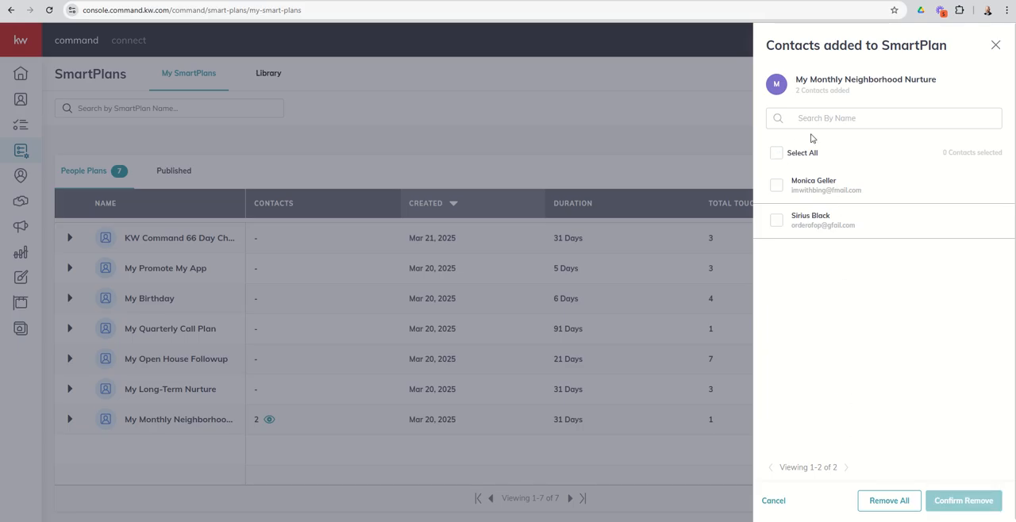
{"action": "left_click", "coordinate": [883, 117]}
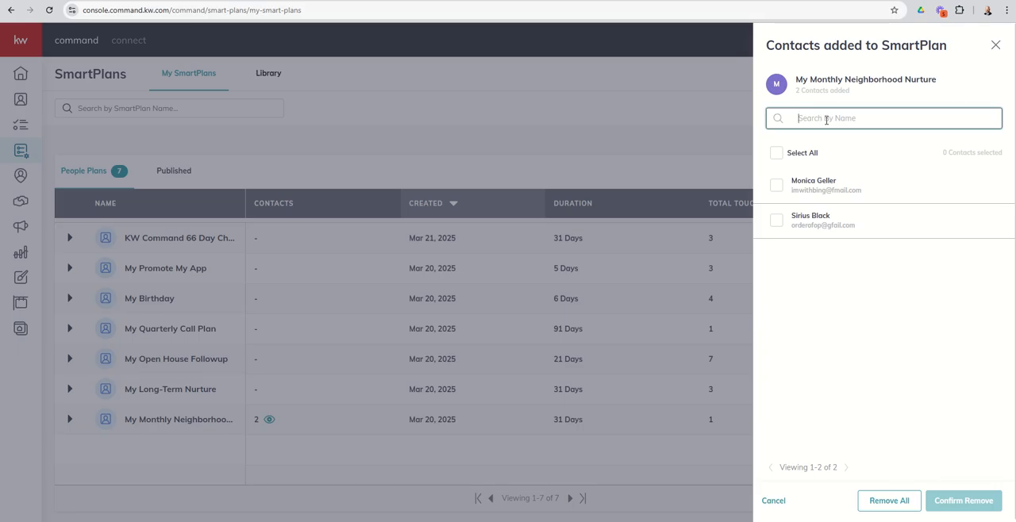
{"action": "type", "text": "marty miller"}
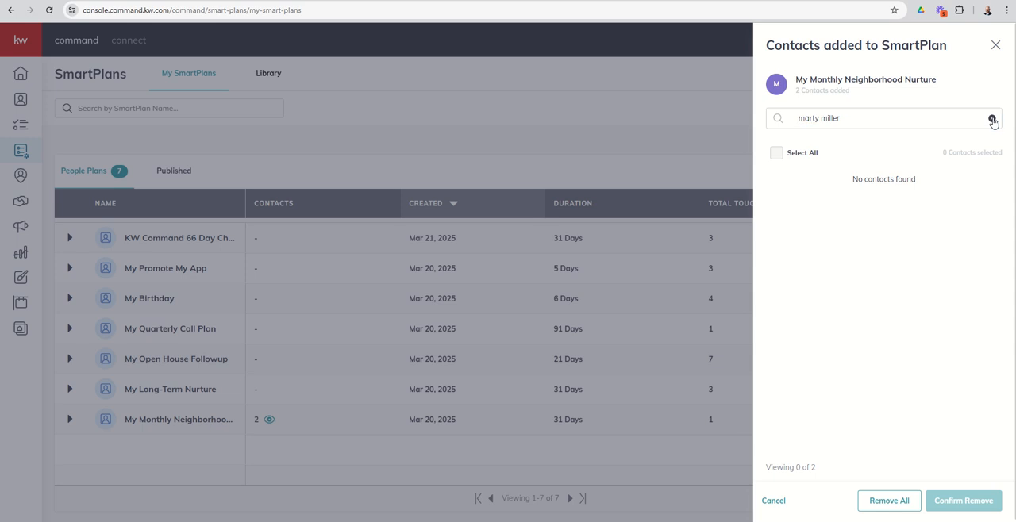
{"action": "left_click", "coordinate": [993, 118]}
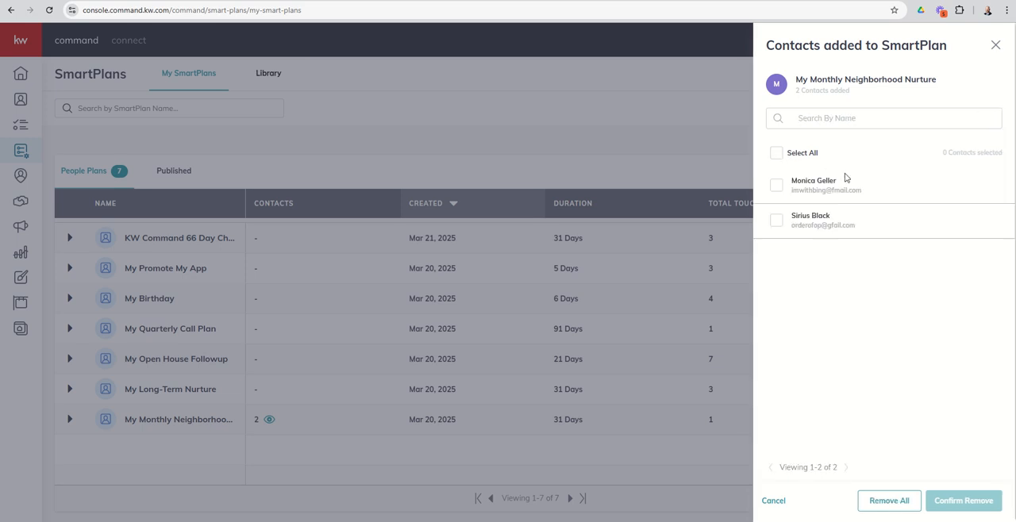
{"action": "mouse_move", "coordinate": [850, 285]}
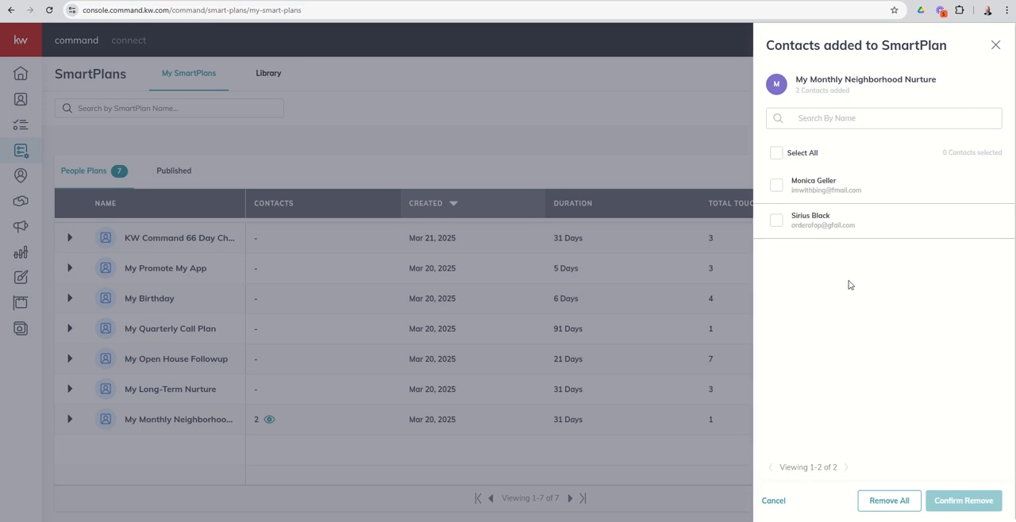
{"action": "mouse_move", "coordinate": [814, 204]}
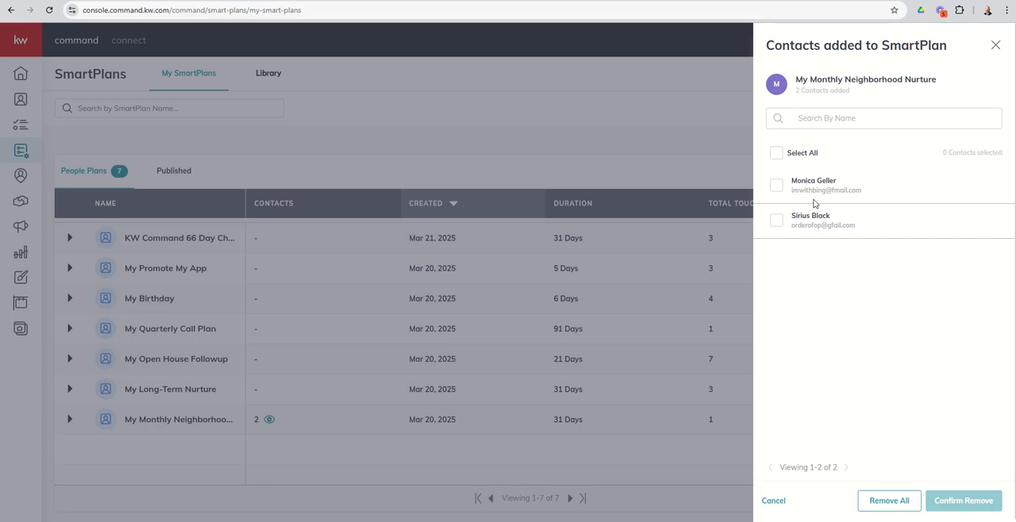
{"action": "mouse_move", "coordinate": [823, 472]}
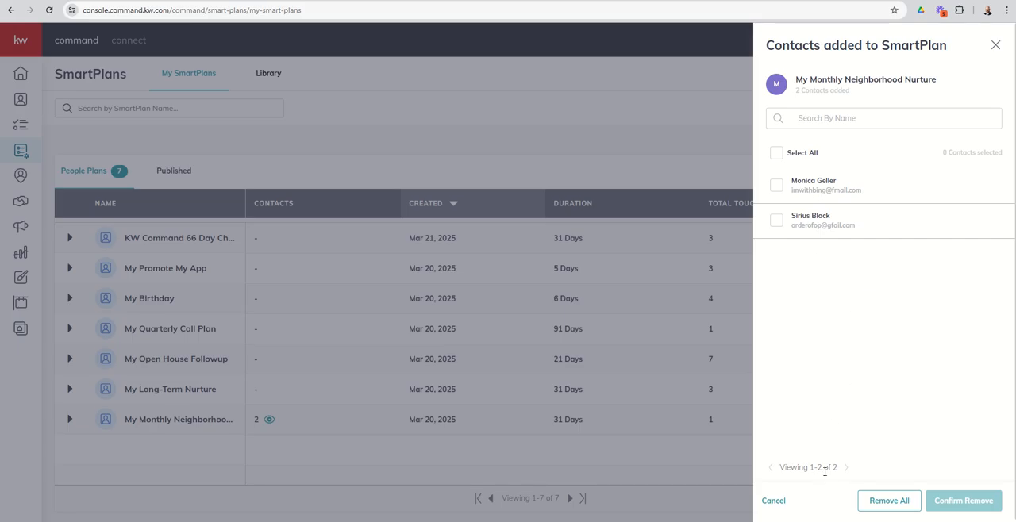
{"action": "mouse_move", "coordinate": [824, 475]}
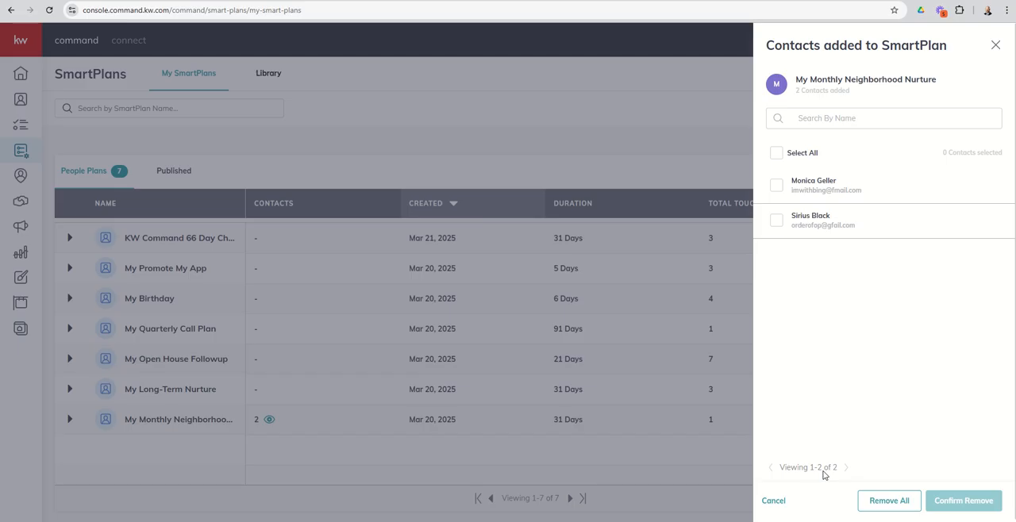
{"action": "mouse_move", "coordinate": [889, 500]}
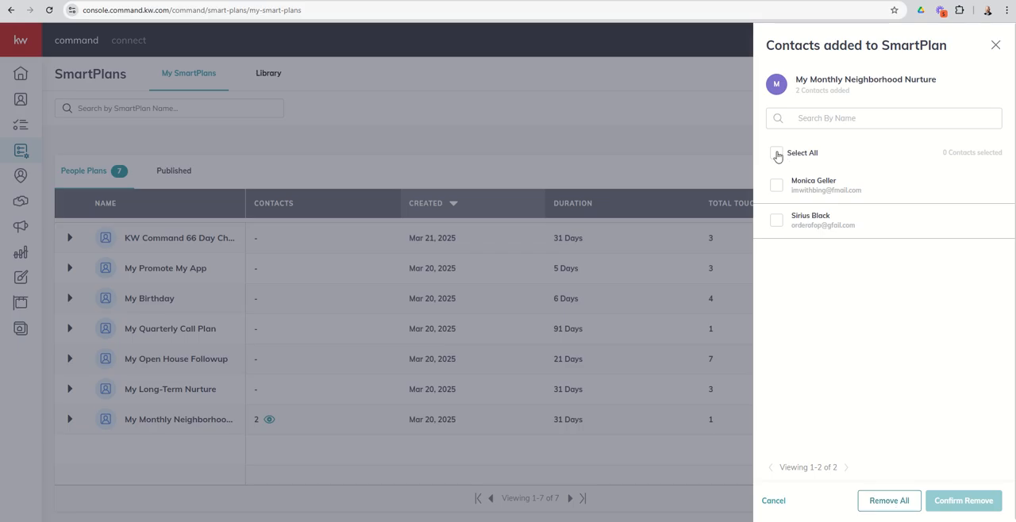
{"action": "mouse_move", "coordinate": [811, 281]}
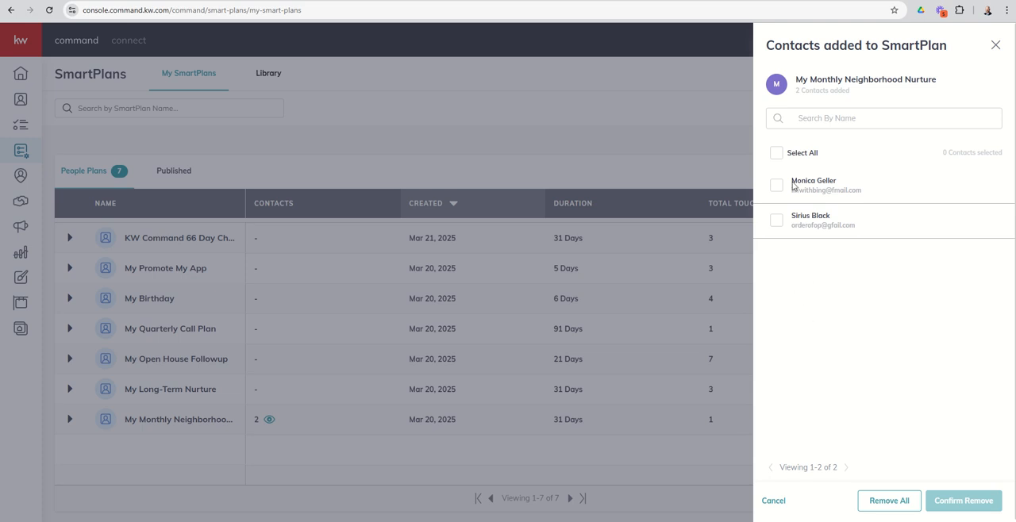
{"action": "mouse_move", "coordinate": [811, 192]}
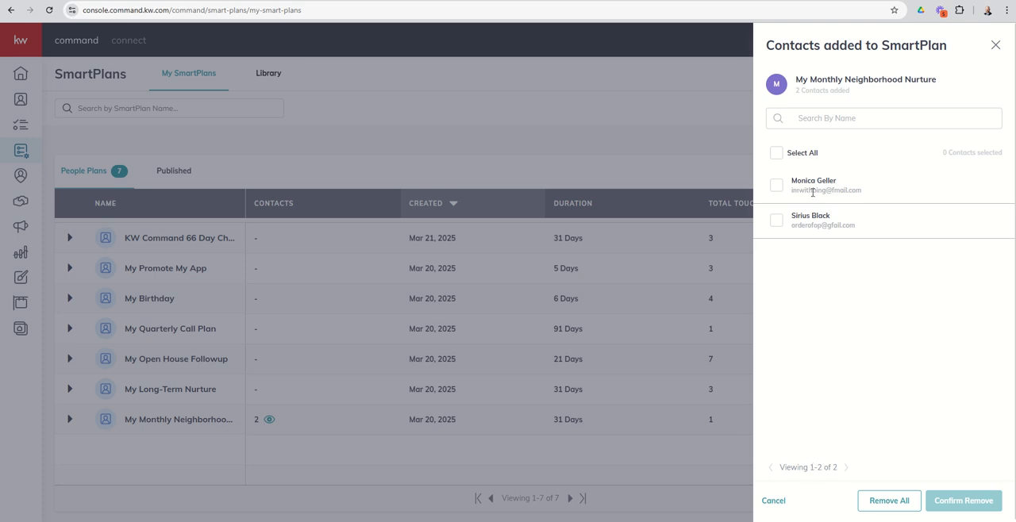
{"action": "mouse_move", "coordinate": [806, 432]}
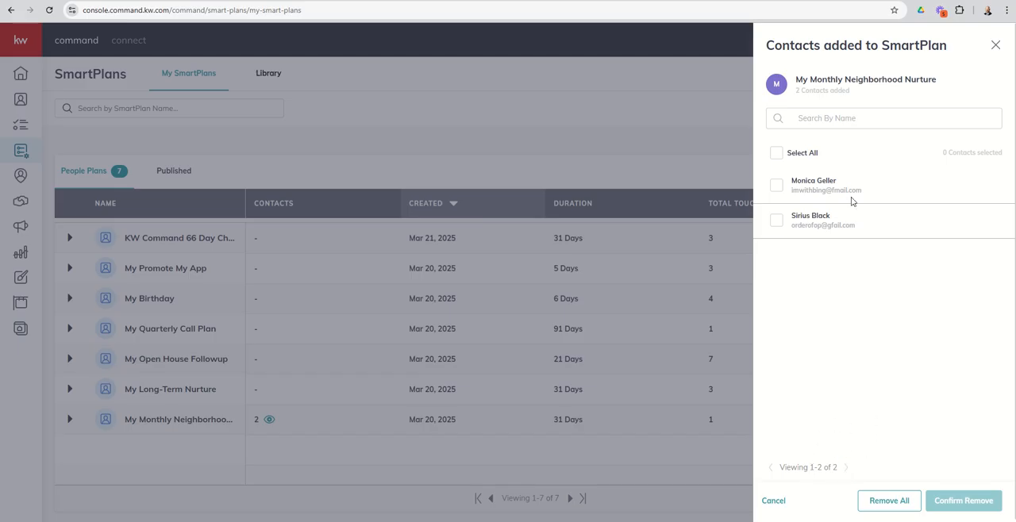
{"action": "mouse_move", "coordinate": [889, 500]}
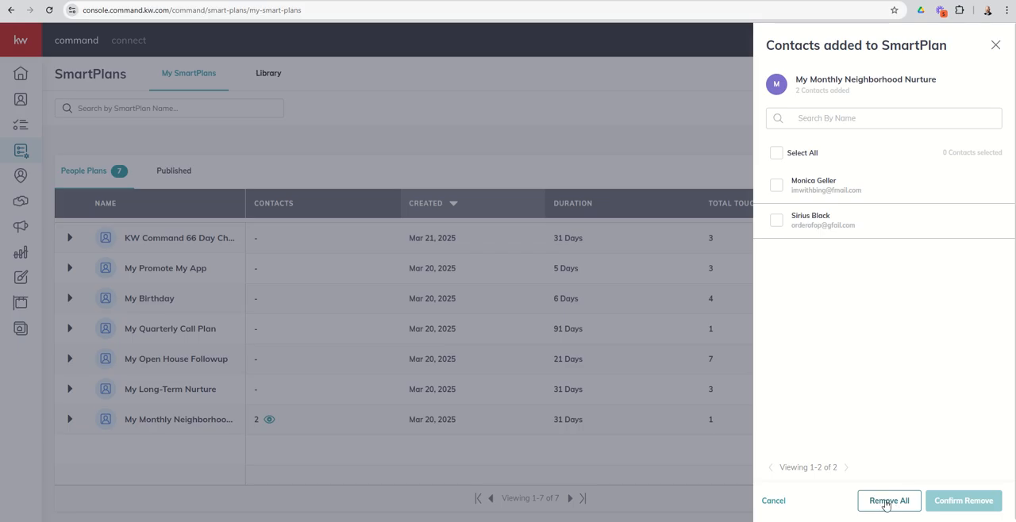
- Close the Contacts added to SmartPlan panel, keeping both contacts enrolled
{"action": "left_click", "coordinate": [773, 501]}
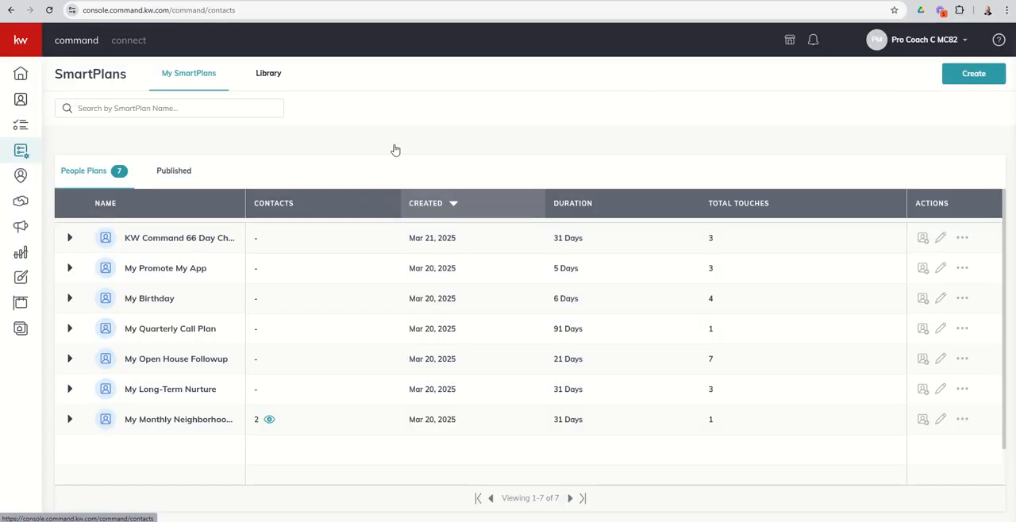
- Search contacts for 'mon' and open Monica Geller's record
{"action": "left_click", "coordinate": [21, 99]}
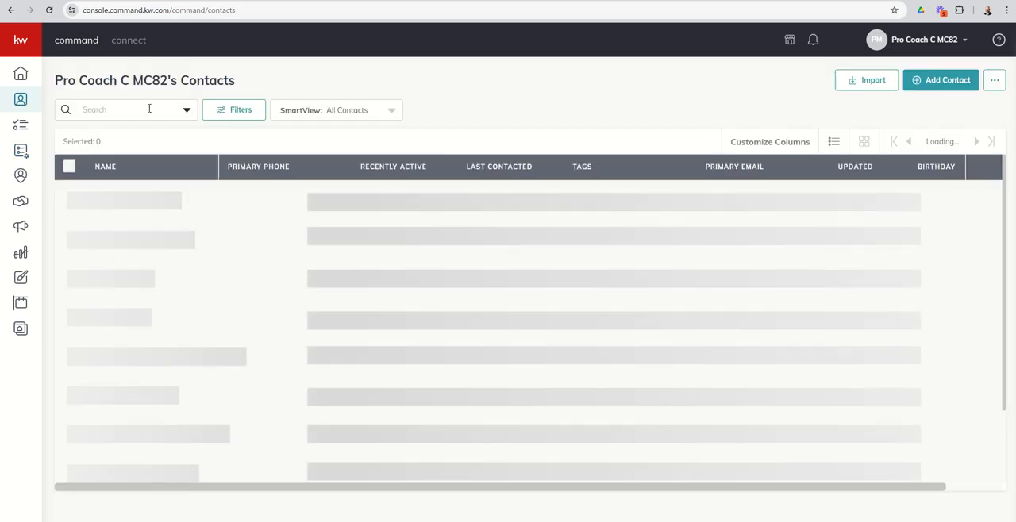
{"action": "type", "text": "monica"}
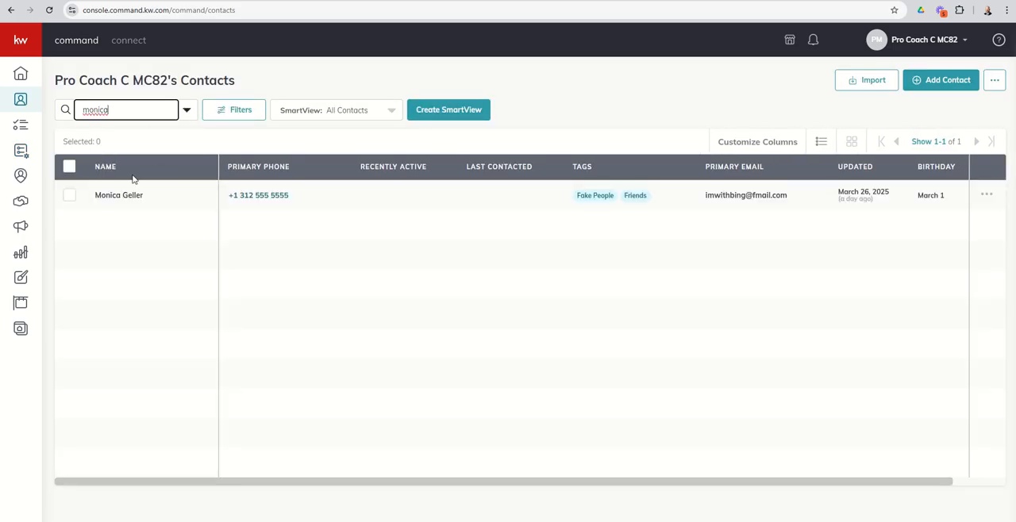
{"action": "left_click", "coordinate": [118, 195]}
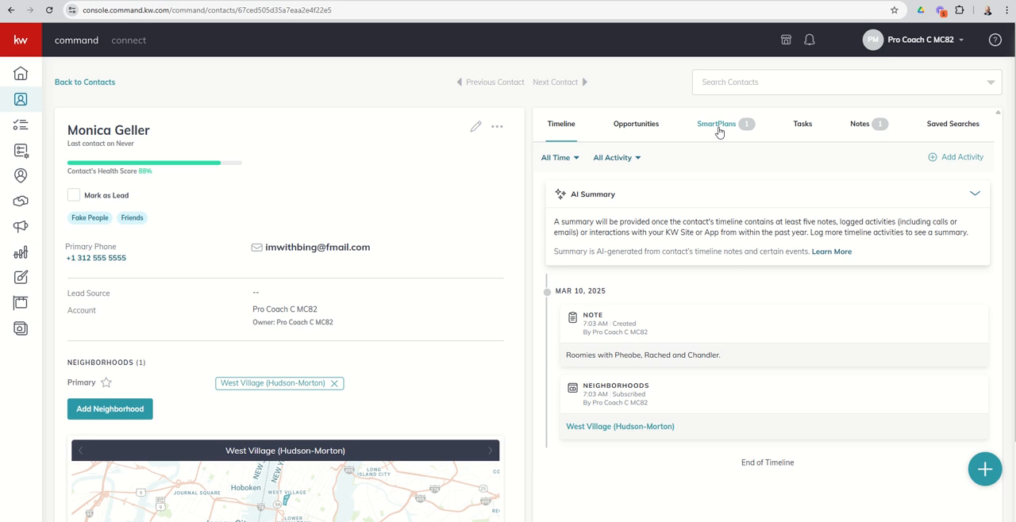
- Expand Monica's My Monthly Neighborhood Nurture enrollment, showing its Day 1 email and Day 31 repeat
{"action": "left_click", "coordinate": [716, 123]}
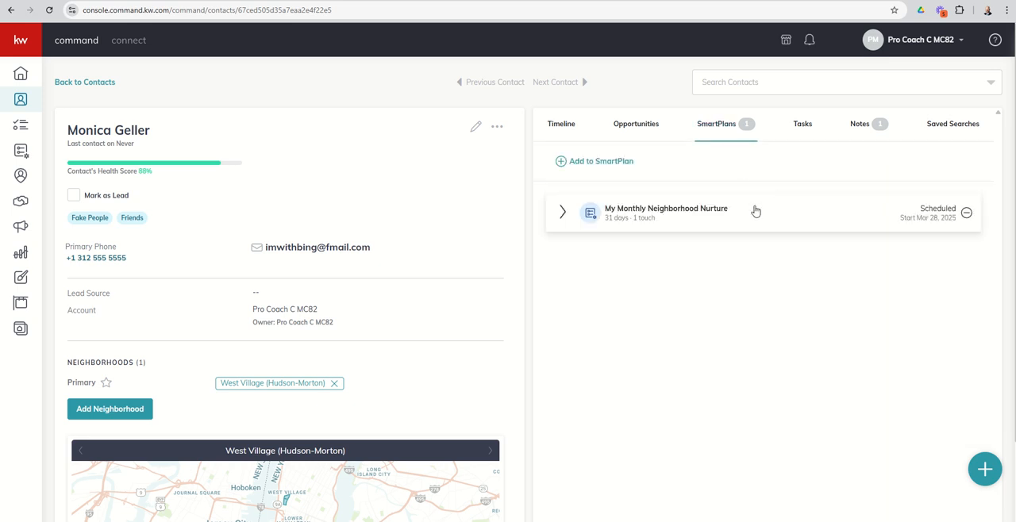
{"action": "mouse_move", "coordinate": [564, 224]}
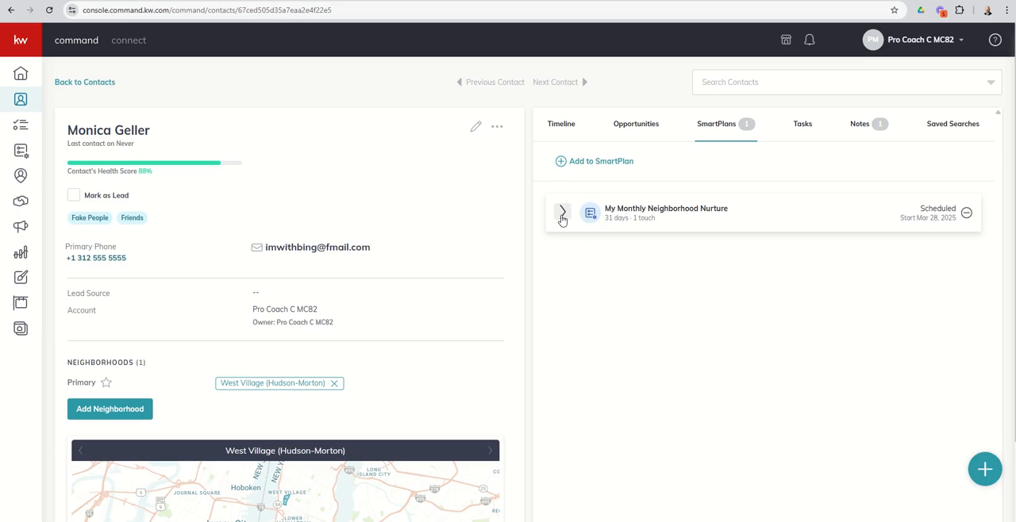
{"action": "left_click", "coordinate": [562, 212]}
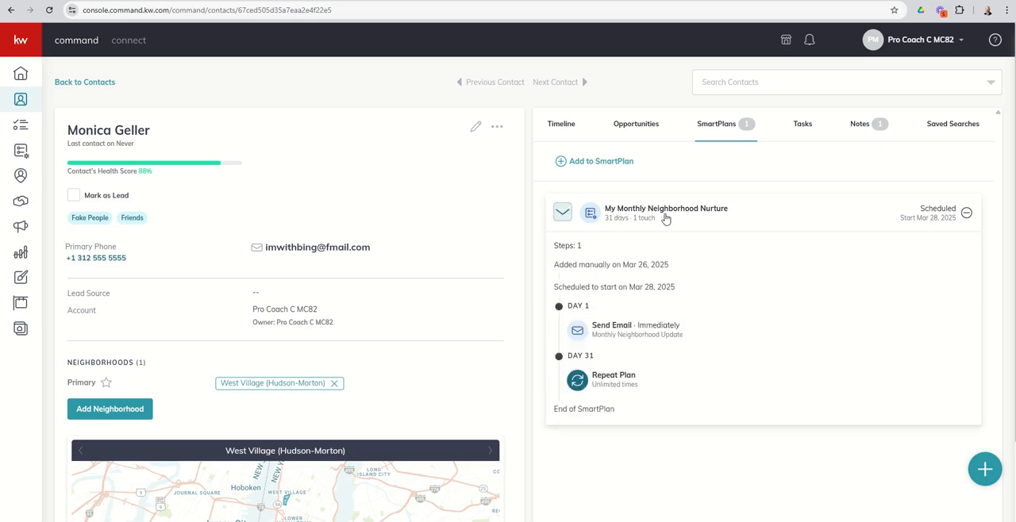
{"action": "mouse_move", "coordinate": [670, 220]}
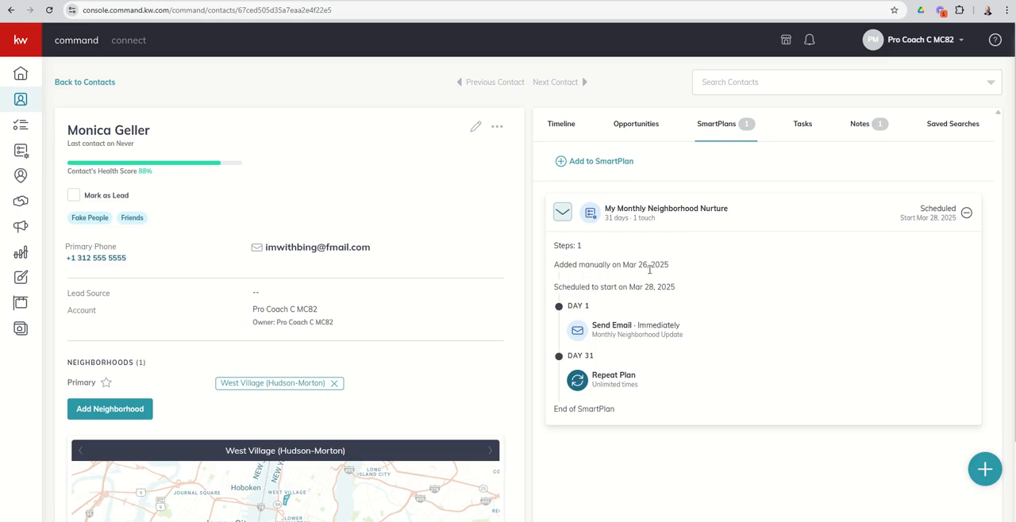
{"action": "mouse_move", "coordinate": [602, 279]}
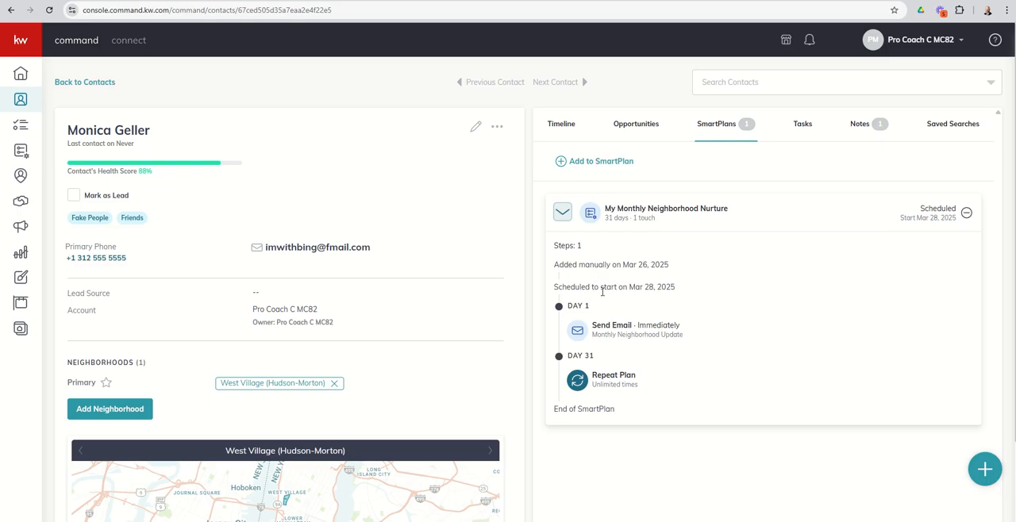
{"action": "mouse_move", "coordinate": [664, 301]}
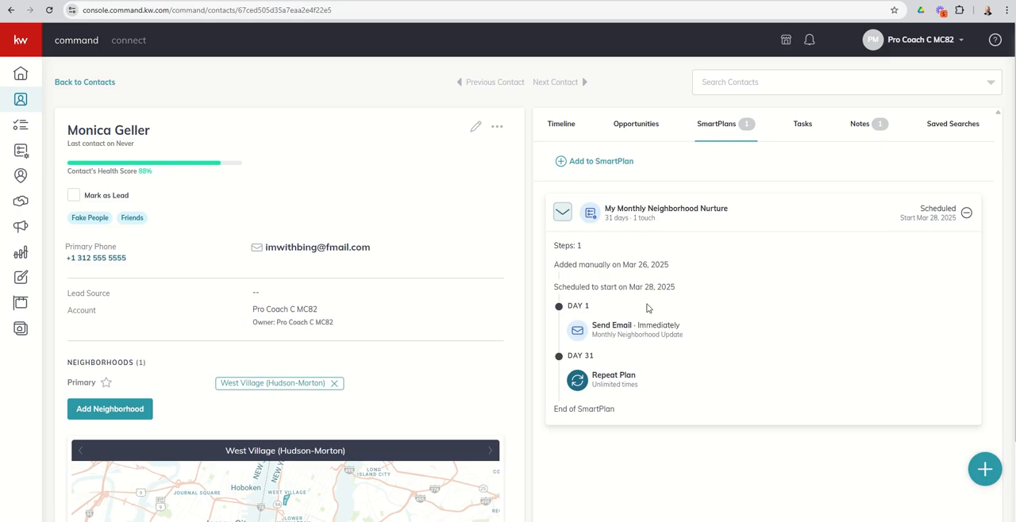
{"action": "mouse_move", "coordinate": [697, 291]}
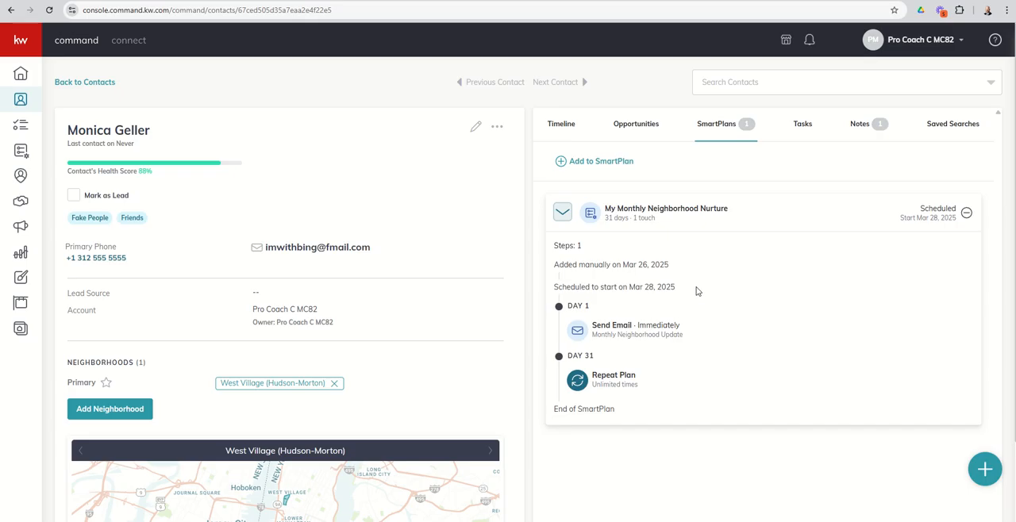
{"action": "mouse_move", "coordinate": [674, 321]}
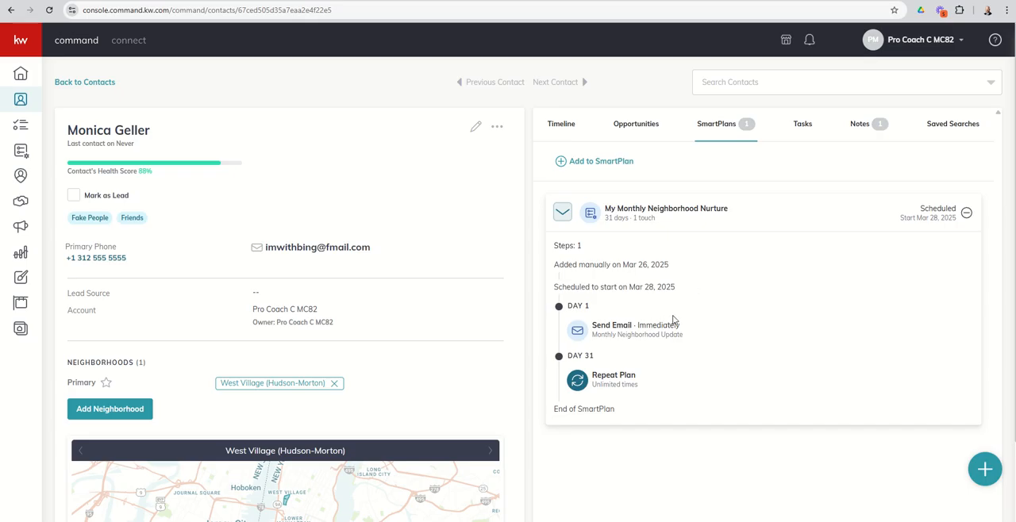
{"action": "mouse_move", "coordinate": [725, 226]}
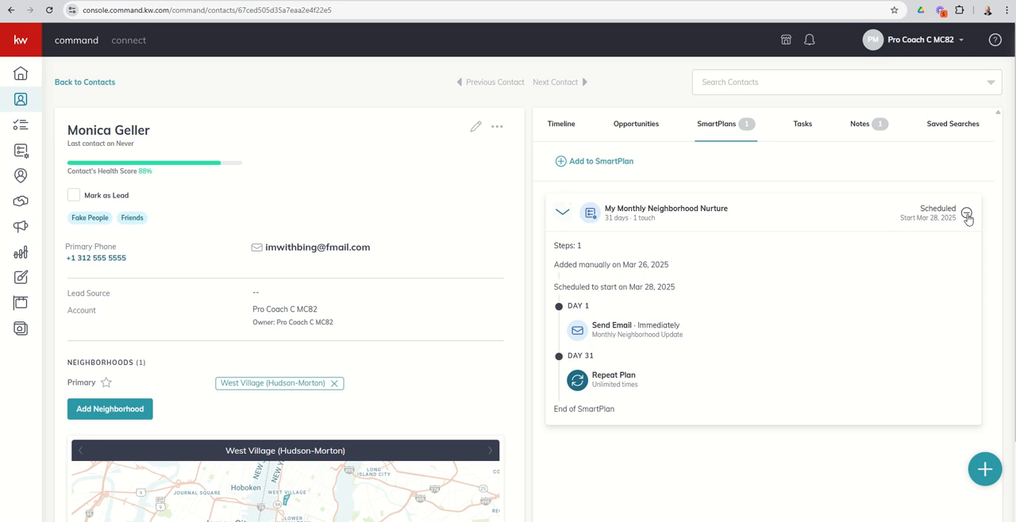
- Remove Monica Geller from My Monthly Neighborhood Nurture, confirming with Yes, Remove
{"action": "left_click", "coordinate": [968, 215]}
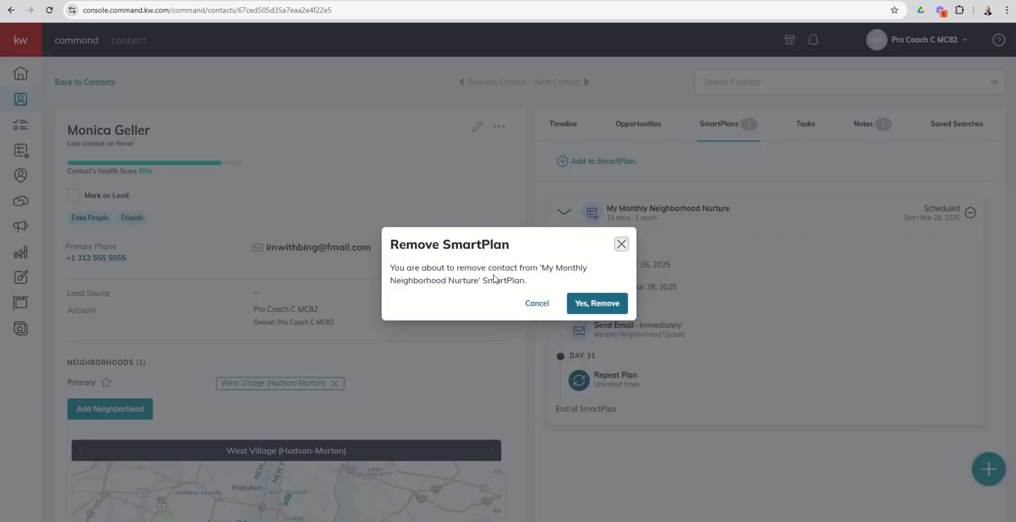
{"action": "mouse_move", "coordinate": [597, 304]}
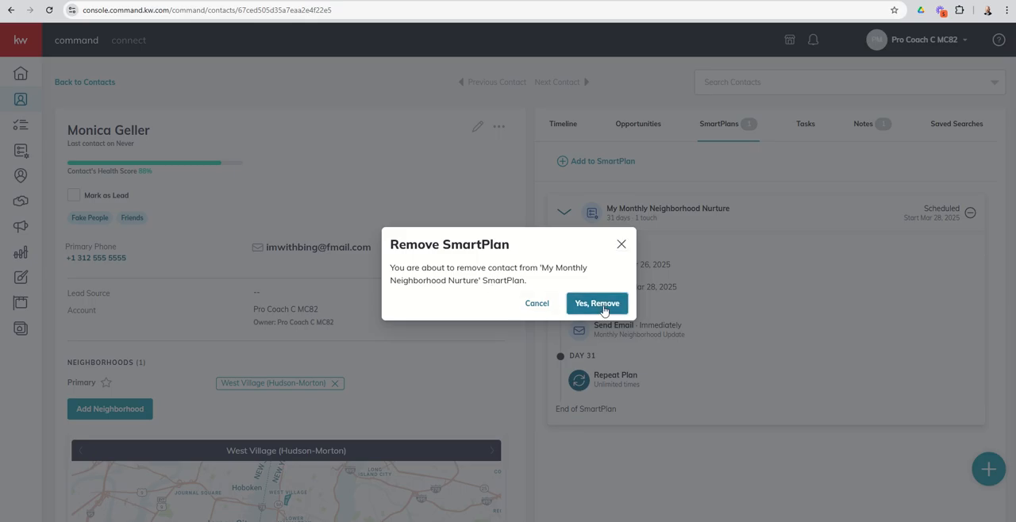
{"action": "left_click", "coordinate": [596, 303]}
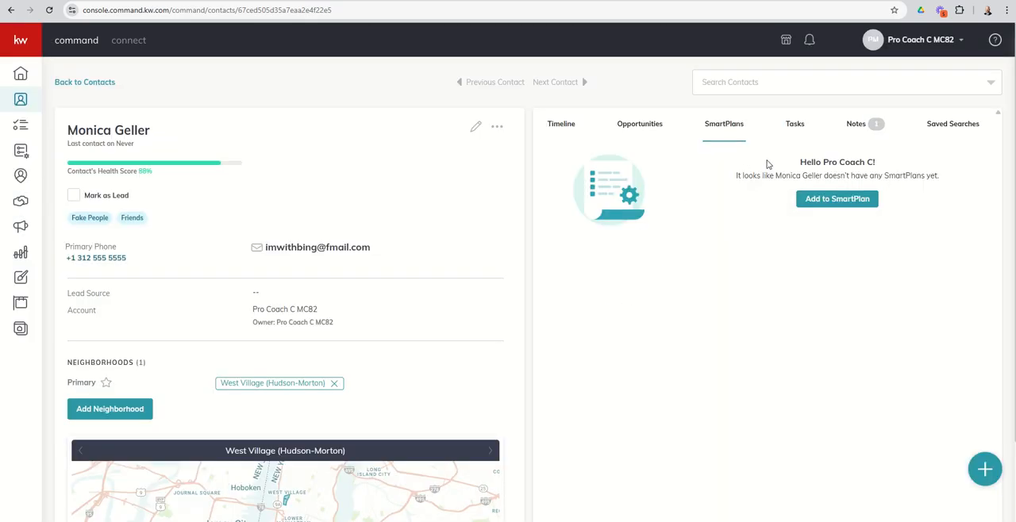
{"action": "mouse_move", "coordinate": [725, 153]}
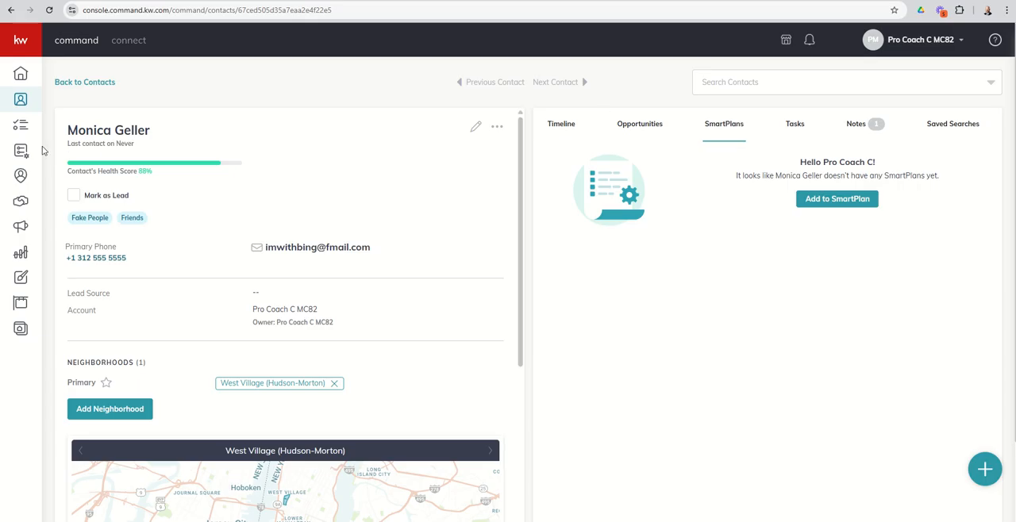
- Return to SmartPlans and dismiss the Text Date Restrictions and Twilio account notices
{"action": "left_click", "coordinate": [21, 151]}
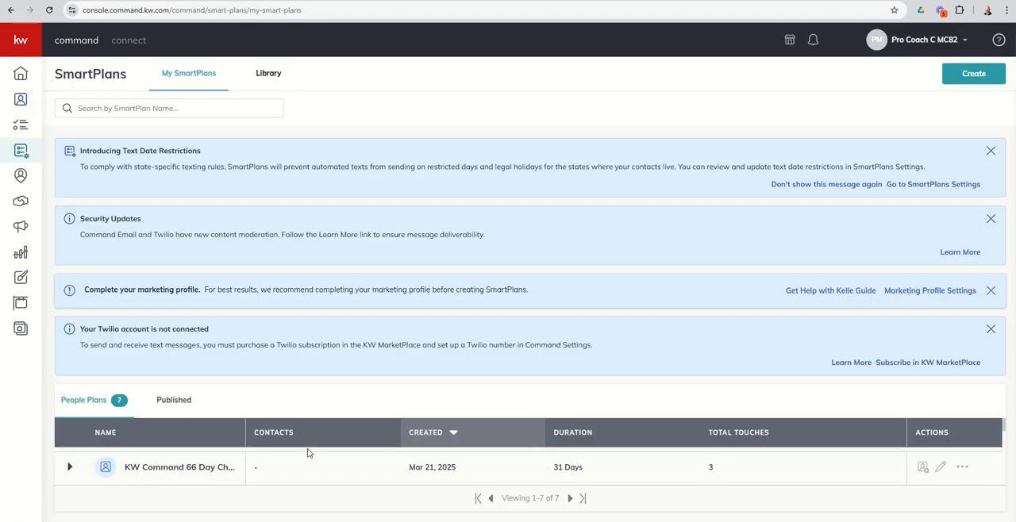
{"action": "left_click", "coordinate": [991, 151]}
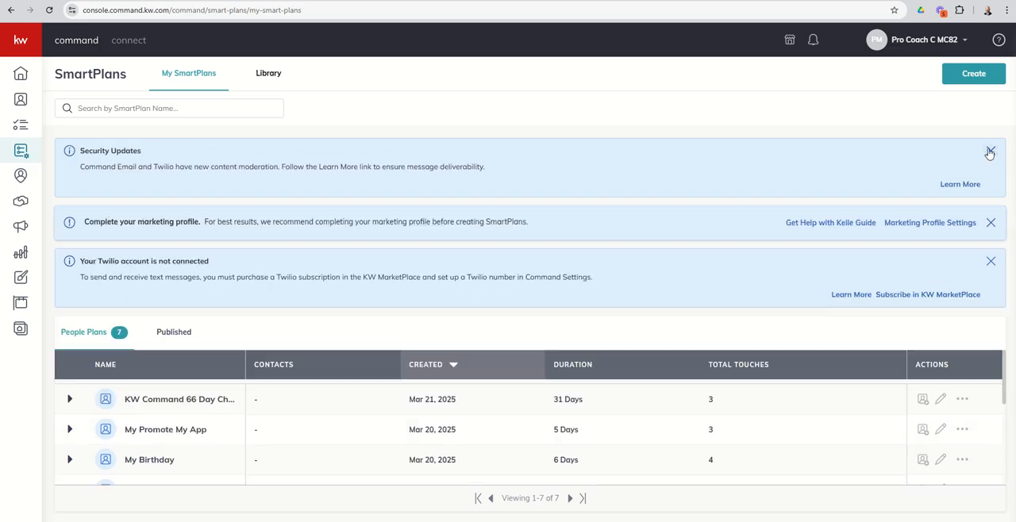
{"action": "left_click", "coordinate": [990, 153]}
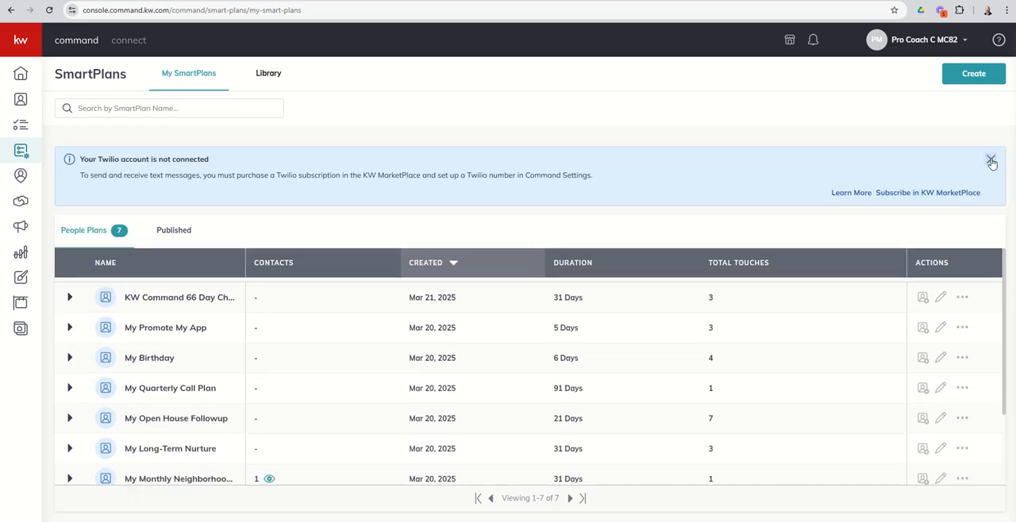
{"action": "left_click", "coordinate": [991, 161]}
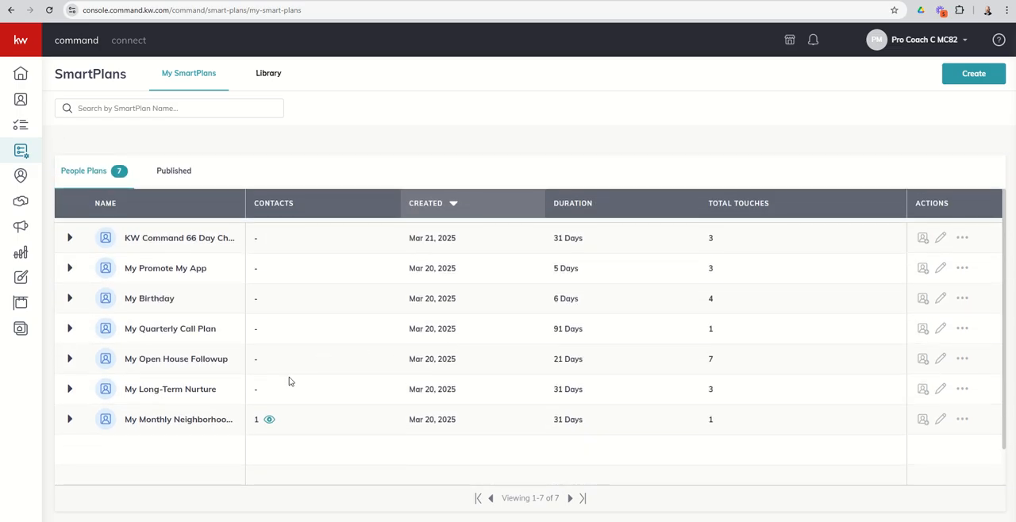
{"action": "mouse_move", "coordinate": [941, 238]}
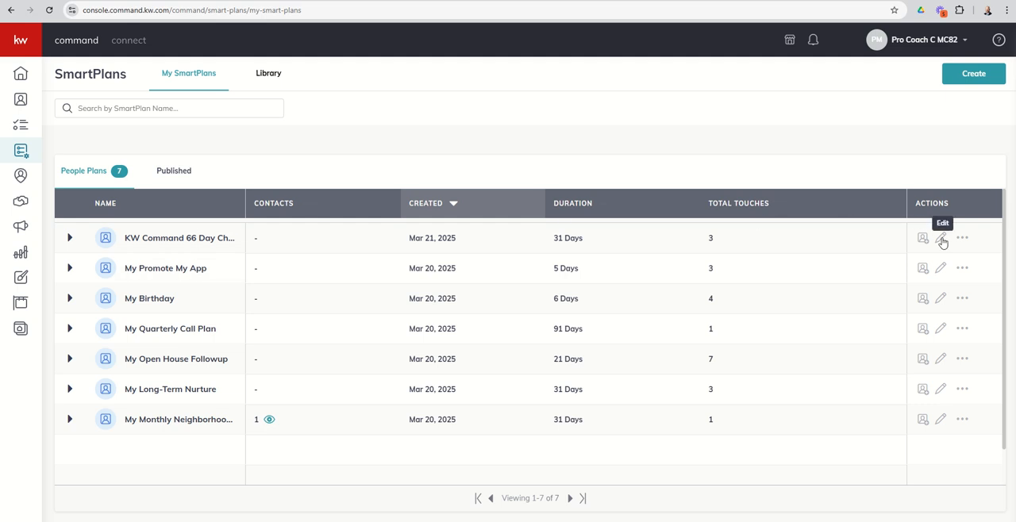
- Copy the 66 Day Challenge 9.0 Test plan as 'Fix To KW Command 66 Day Challenge 9.0 Test'
{"action": "left_click", "coordinate": [961, 238]}
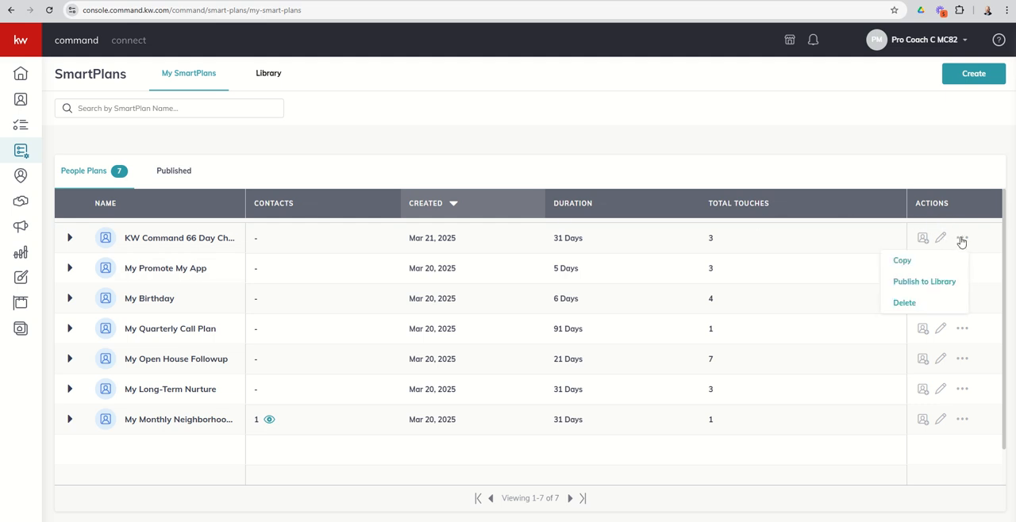
{"action": "mouse_move", "coordinate": [902, 261]}
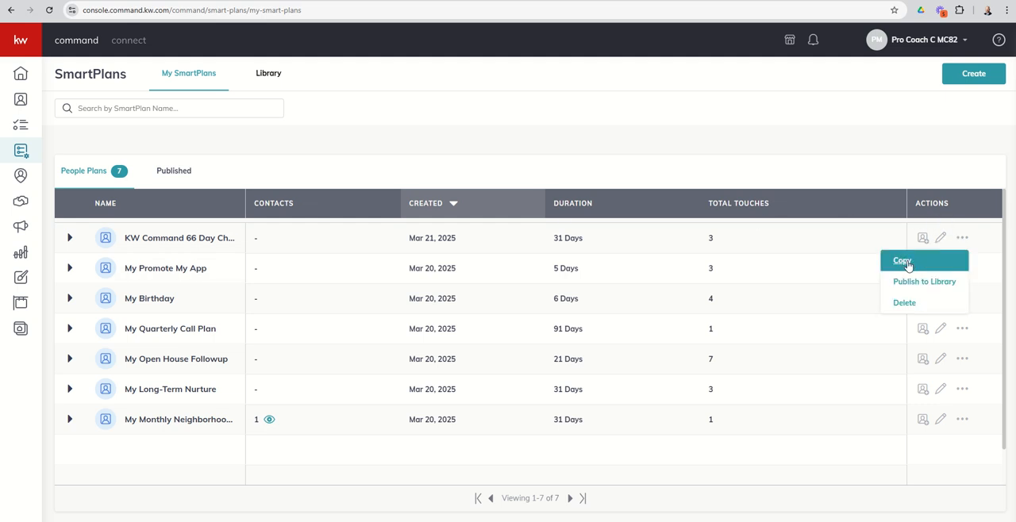
{"action": "mouse_move", "coordinate": [197, 254]}
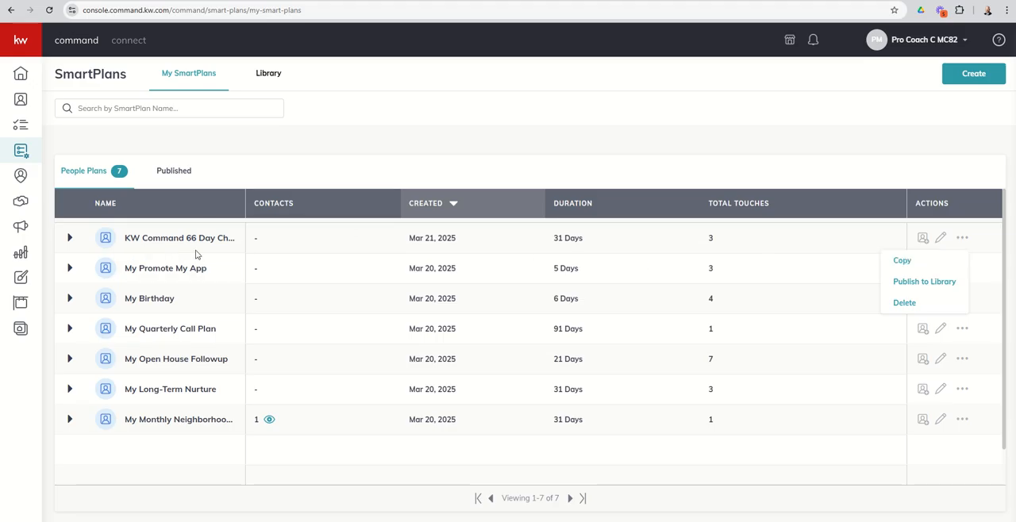
{"action": "mouse_move", "coordinate": [713, 238]}
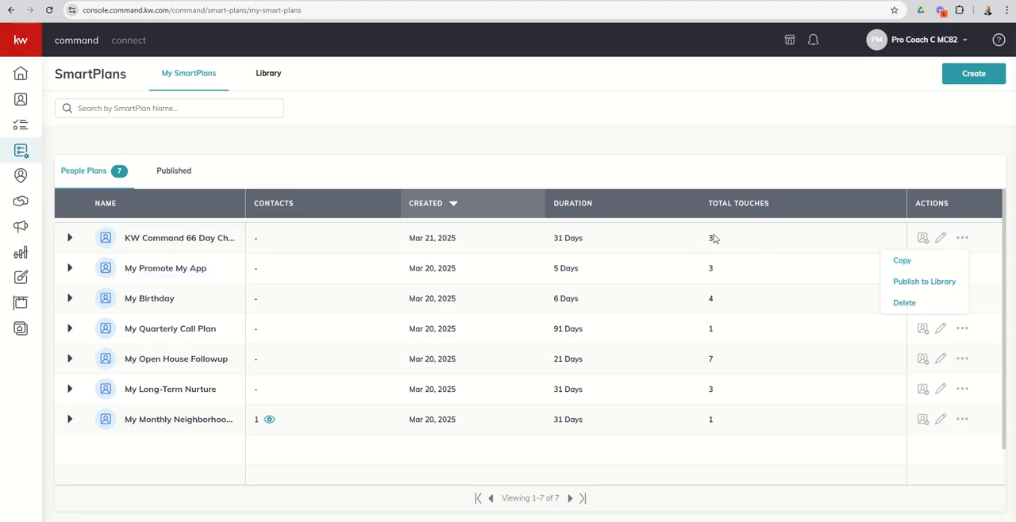
{"action": "mouse_move", "coordinate": [901, 260]}
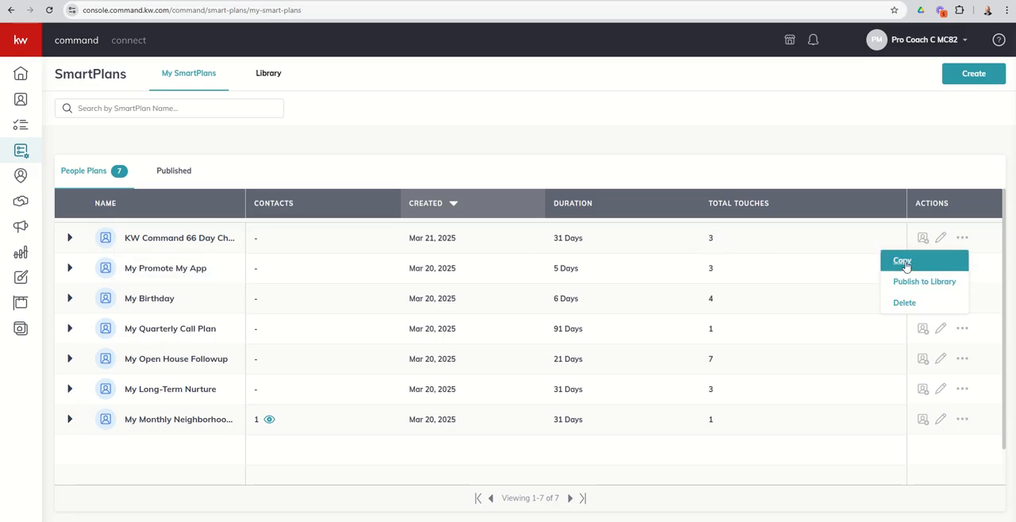
{"action": "left_click", "coordinate": [902, 260]}
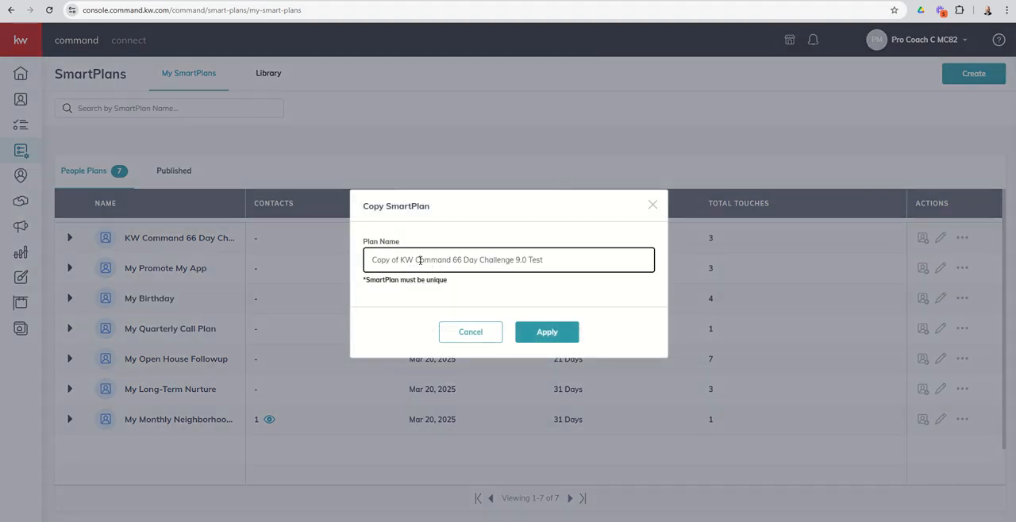
{"action": "double_click", "coordinate": [385, 260]}
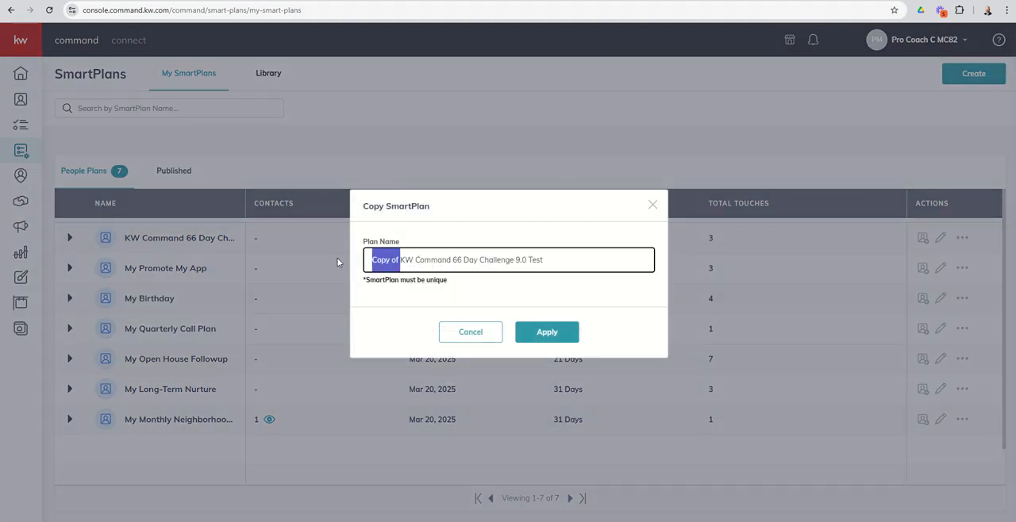
{"action": "type", "text": "Fix To"}
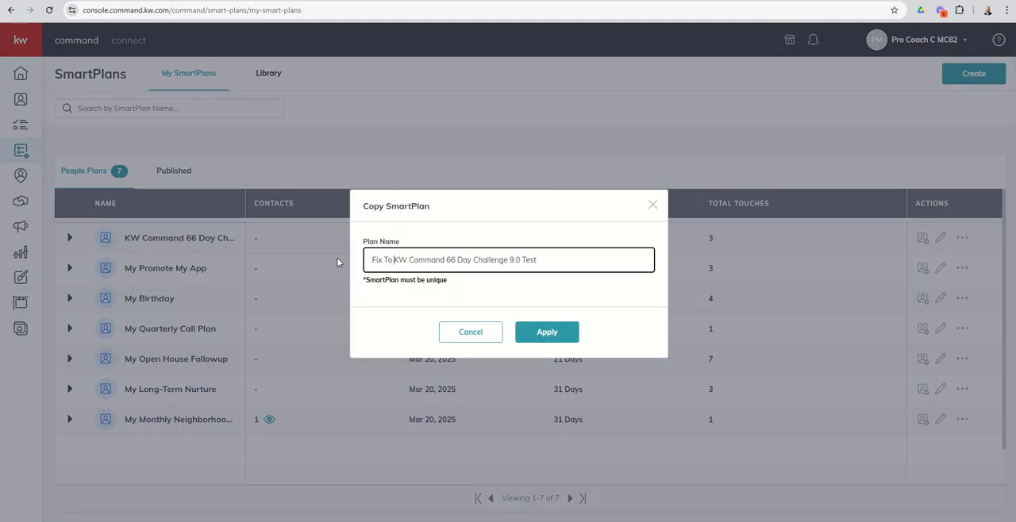
{"action": "left_click", "coordinate": [547, 332]}
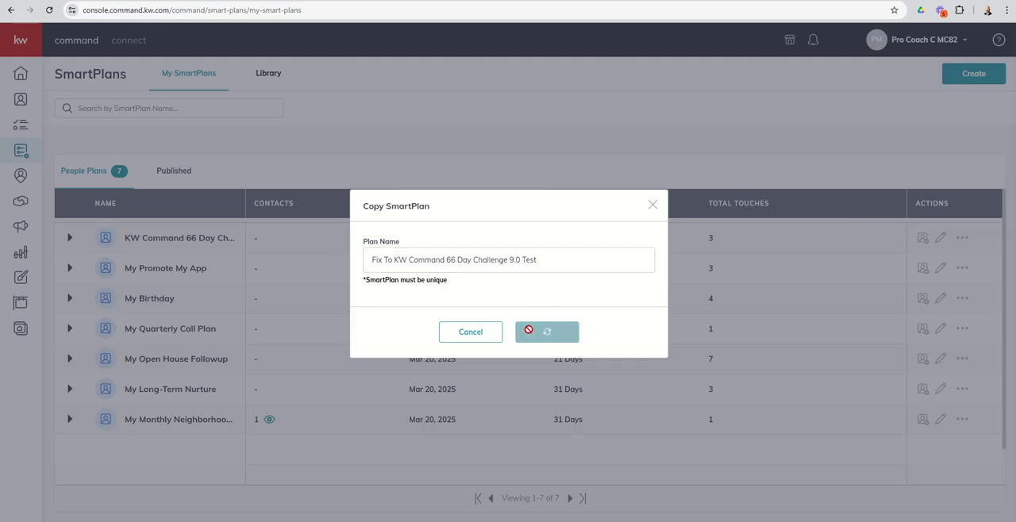
{"action": "left_click", "coordinate": [546, 331]}
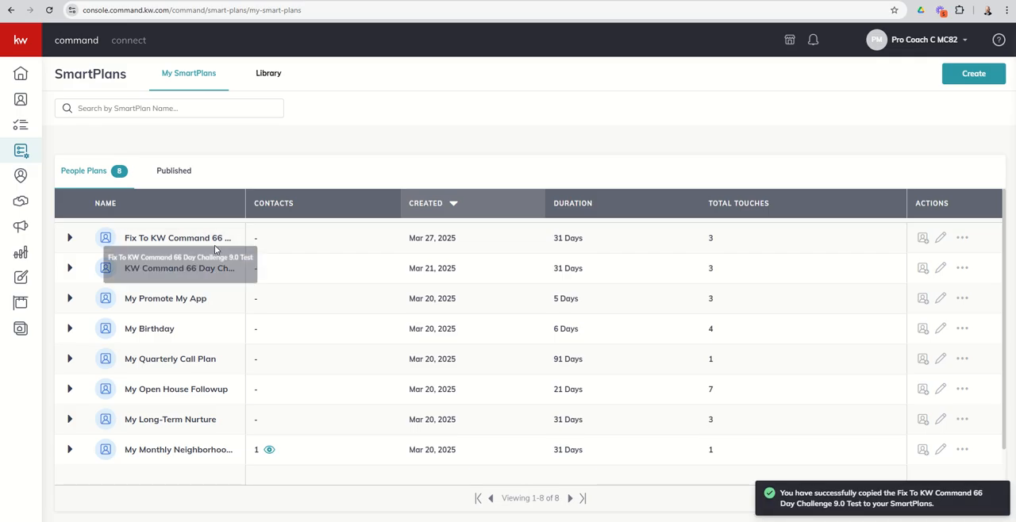
{"action": "mouse_move", "coordinate": [226, 269]}
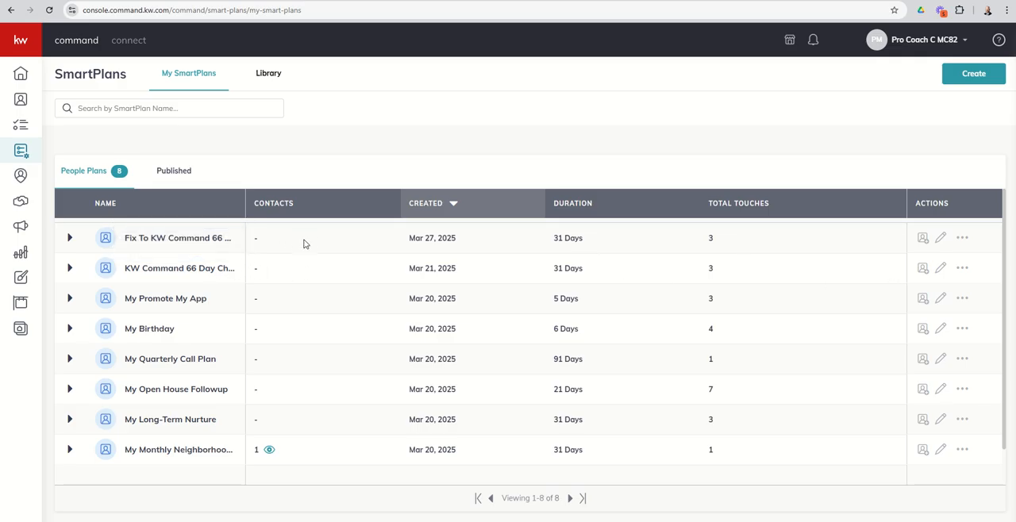
{"action": "mouse_move", "coordinate": [941, 238]}
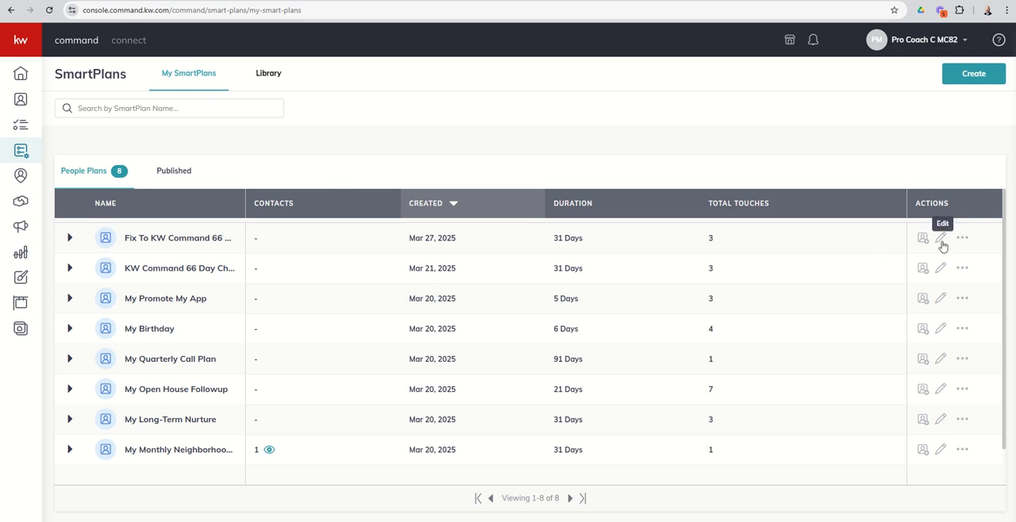
- In the Fix To plan editor, delete the Day 1 task and Day 15 call steps
{"action": "left_click", "coordinate": [941, 237]}
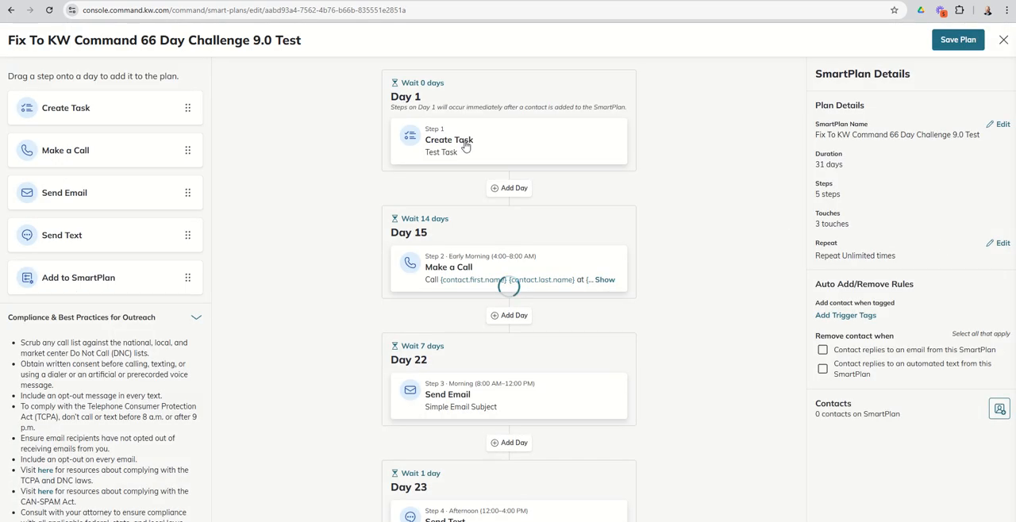
{"action": "mouse_move", "coordinate": [552, 156]}
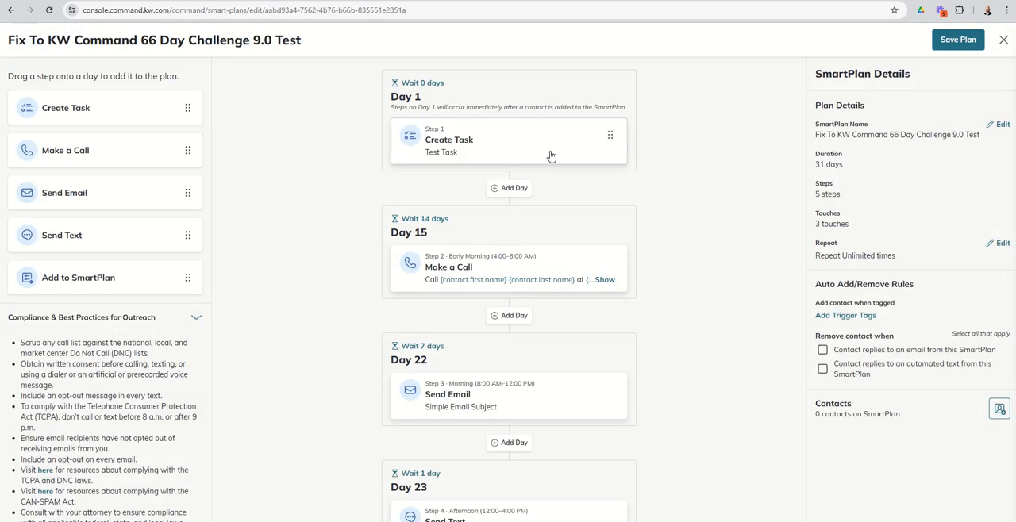
{"action": "left_click", "coordinate": [508, 142]}
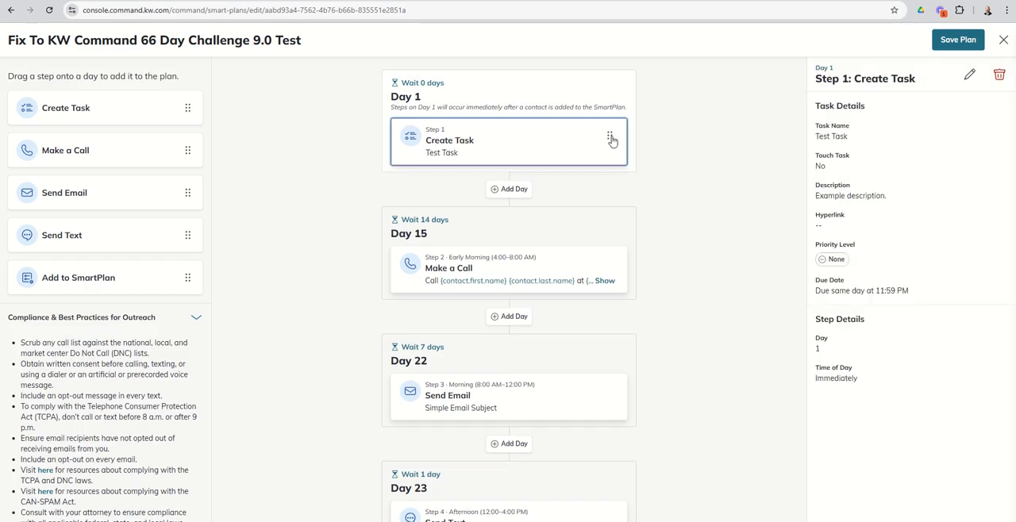
{"action": "mouse_move", "coordinate": [999, 74]}
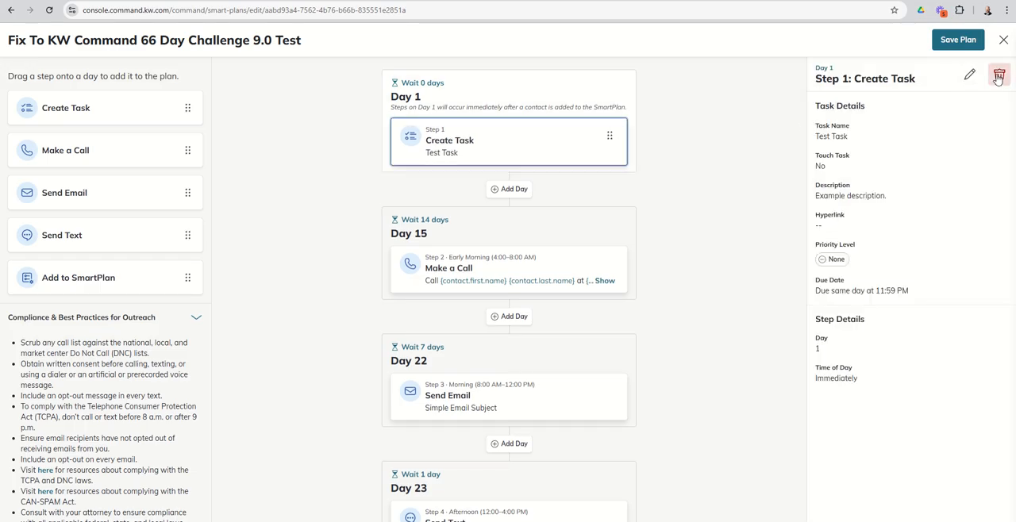
{"action": "left_click", "coordinate": [999, 75]}
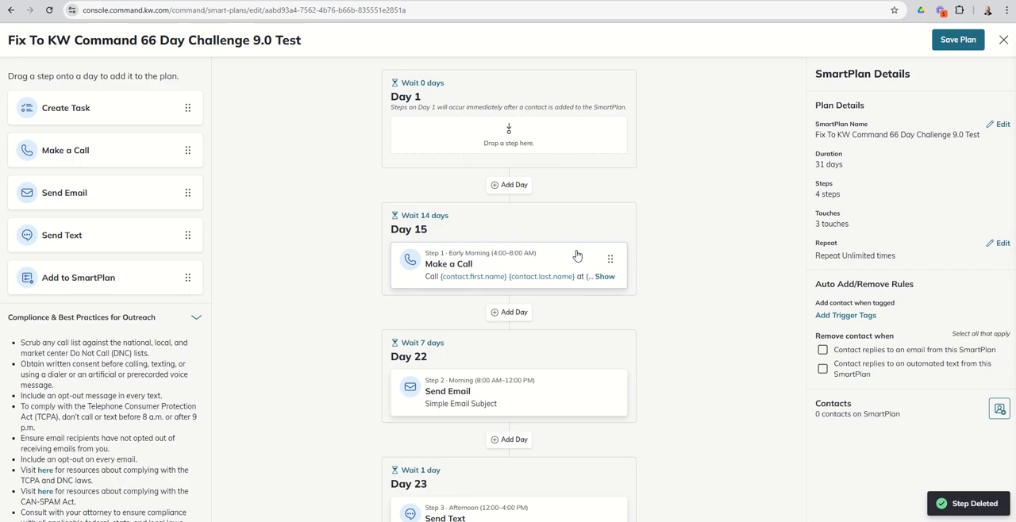
{"action": "left_click", "coordinate": [508, 264]}
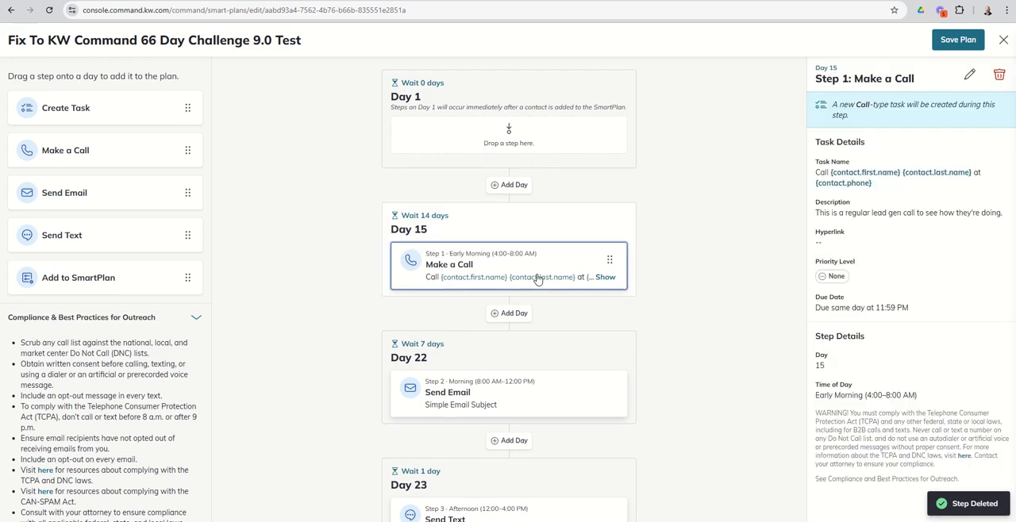
{"action": "left_click", "coordinate": [999, 73]}
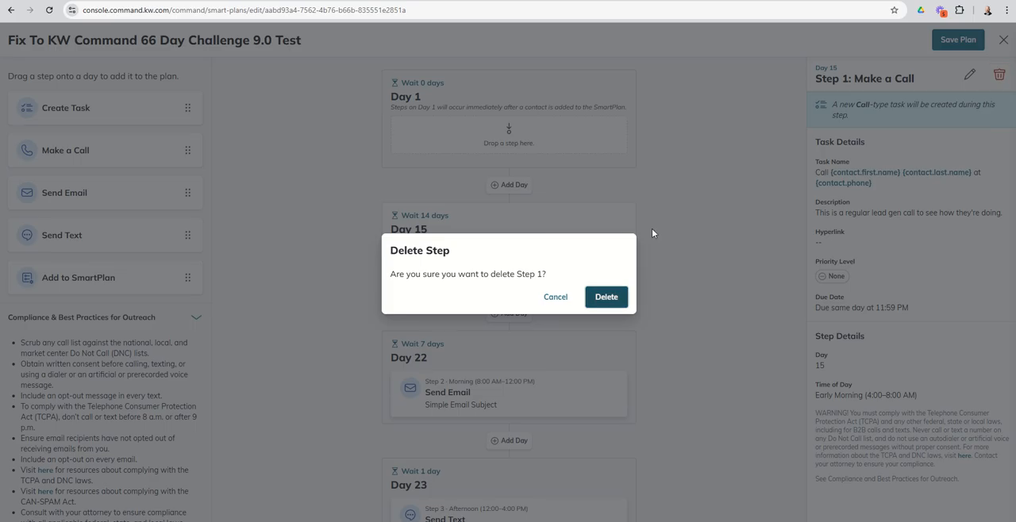
{"action": "left_click", "coordinate": [605, 297]}
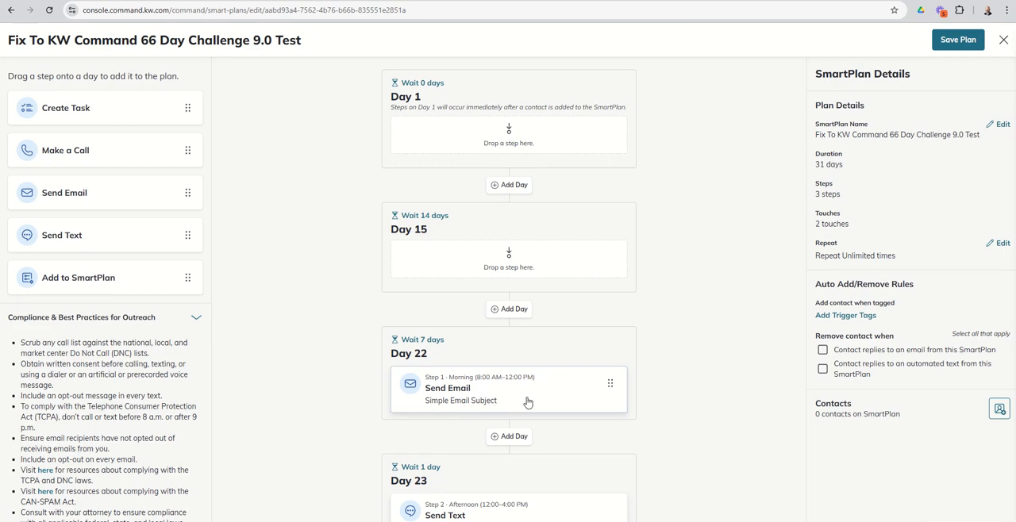
{"action": "mouse_move", "coordinate": [429, 96]}
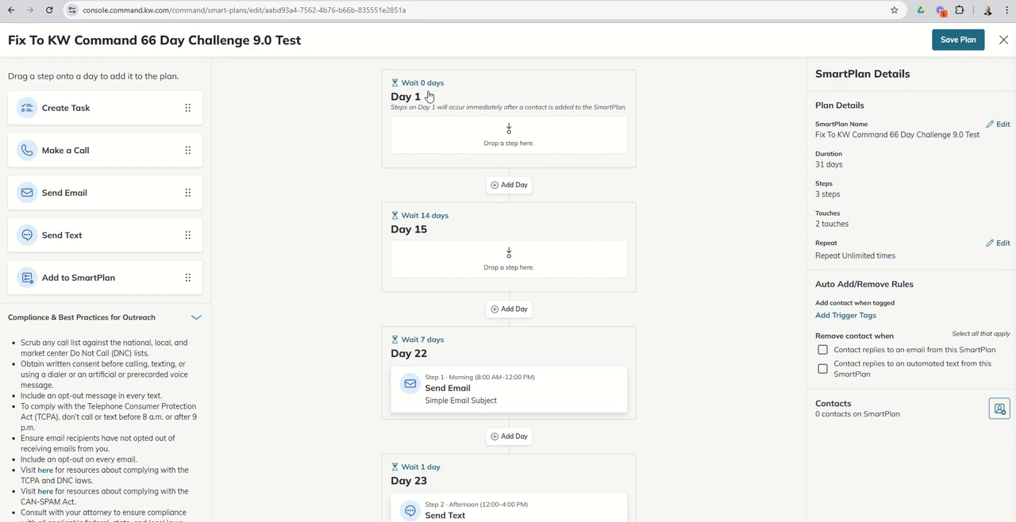
- Delete the empty Day 15, leaving a 17-day plan, and view Day 1's details
{"action": "left_click", "coordinate": [409, 96]}
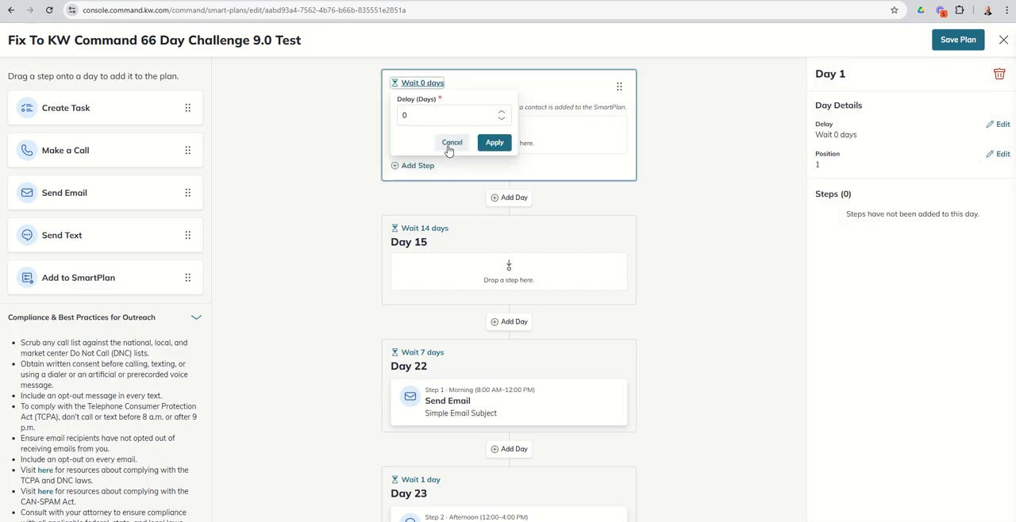
{"action": "left_click", "coordinate": [451, 143]}
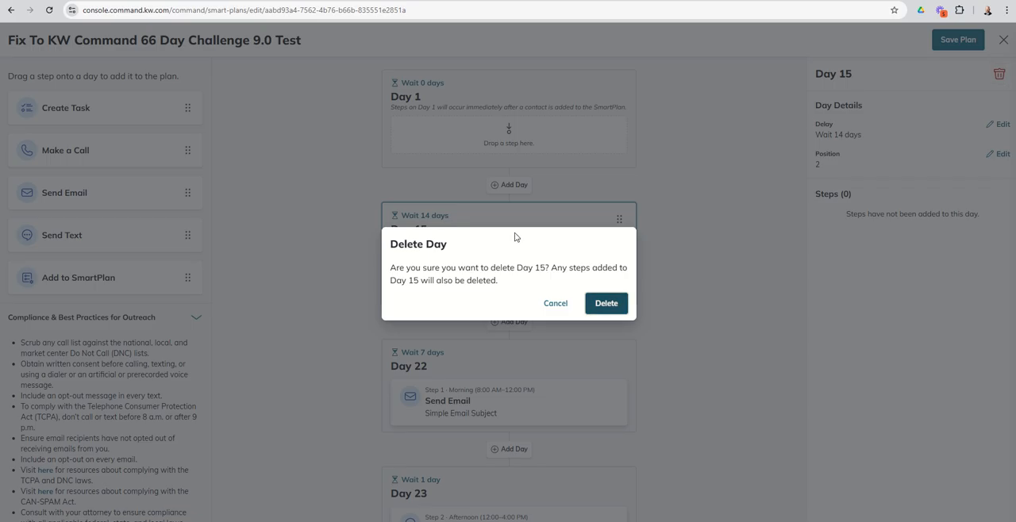
{"action": "left_click", "coordinate": [605, 303]}
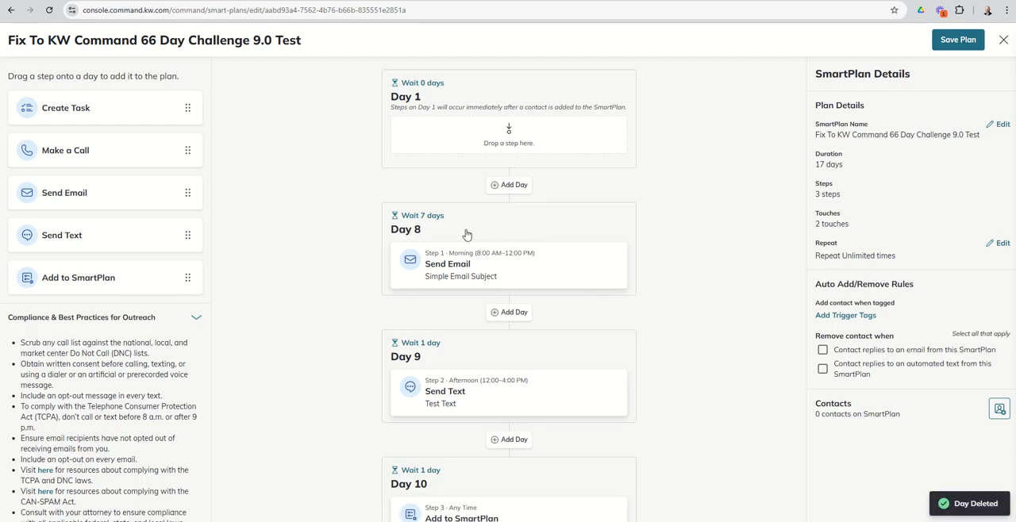
{"action": "mouse_move", "coordinate": [490, 209]}
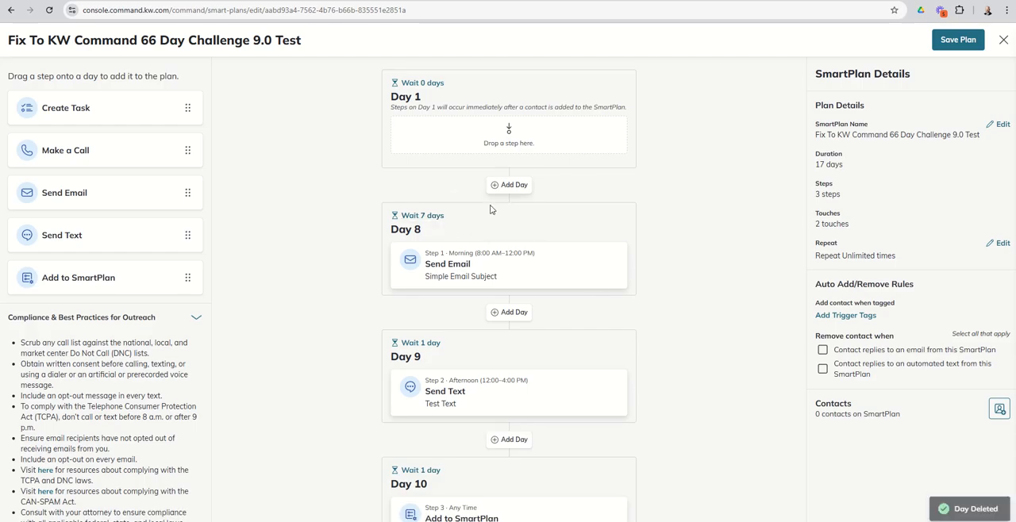
{"action": "left_click", "coordinate": [508, 119]}
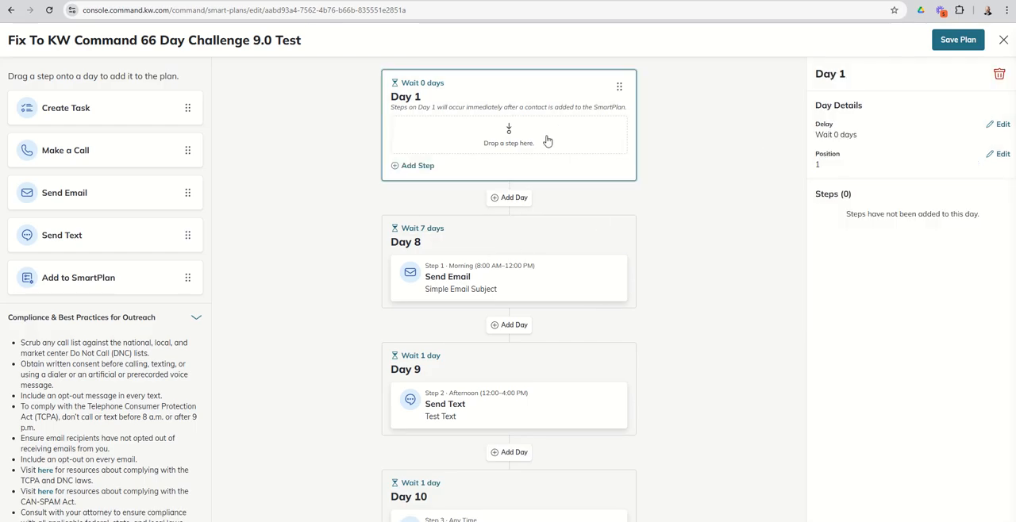
- Lower the Day 8 step's 7-day wait to a 1-day delay and apply it
{"action": "left_click", "coordinate": [423, 215]}
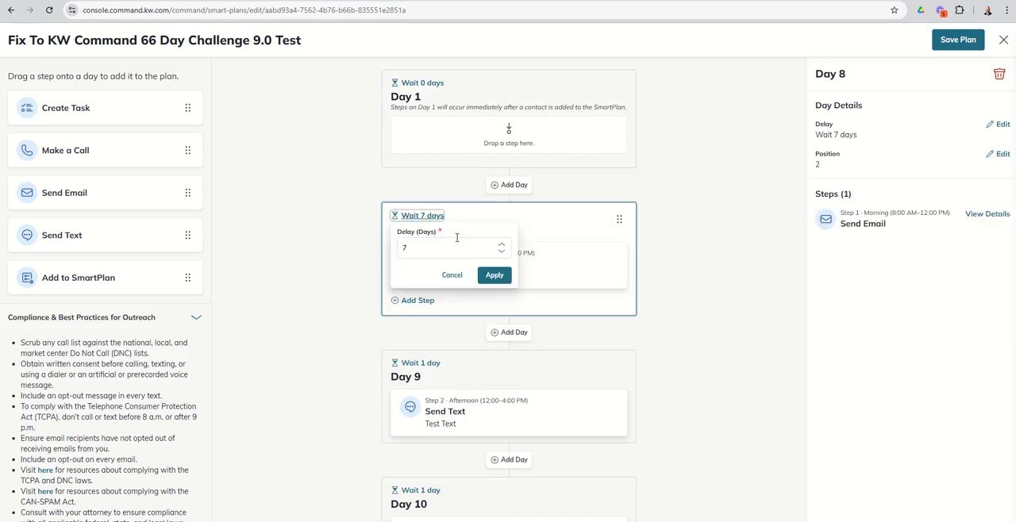
{"action": "left_click", "coordinate": [501, 252]}
{"action": "type", "text": "1"}
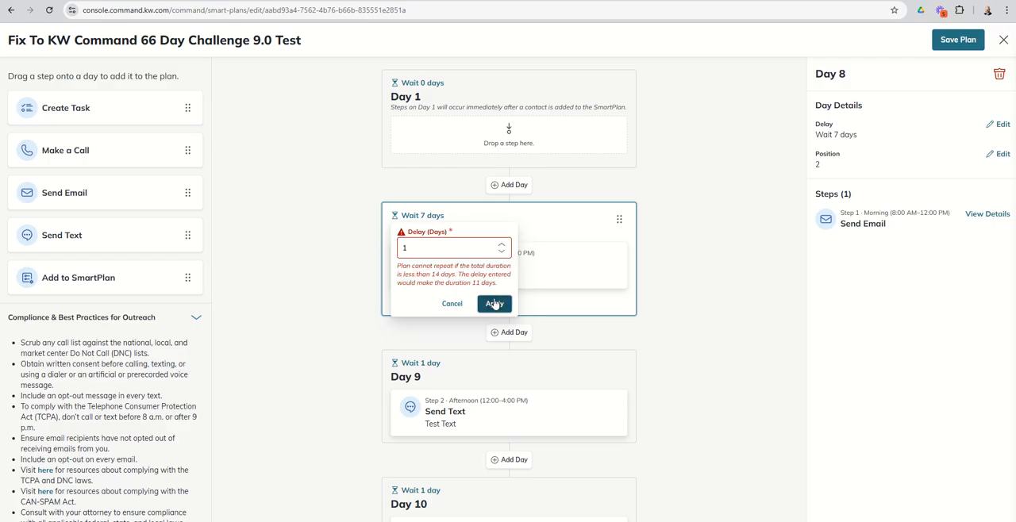
{"action": "left_click", "coordinate": [494, 304]}
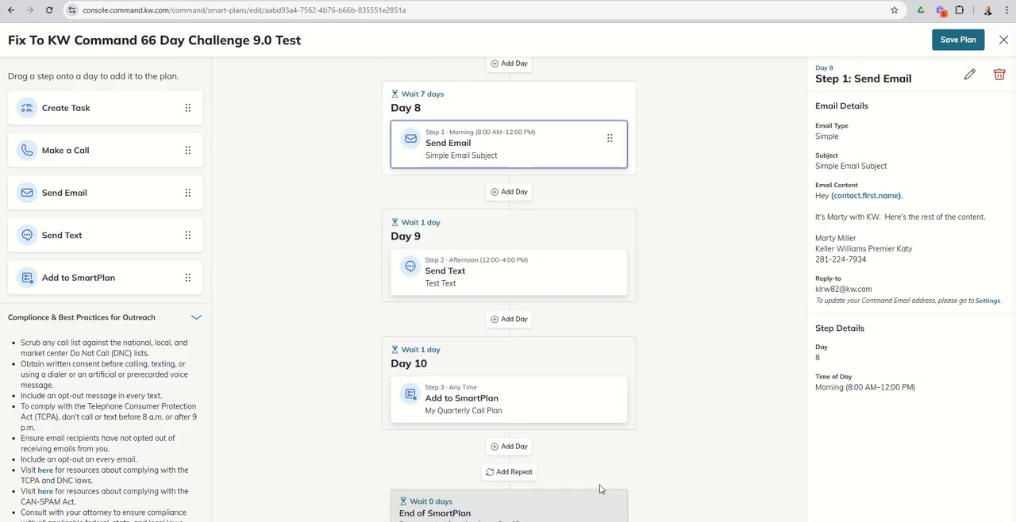
{"action": "left_click", "coordinate": [422, 215]}
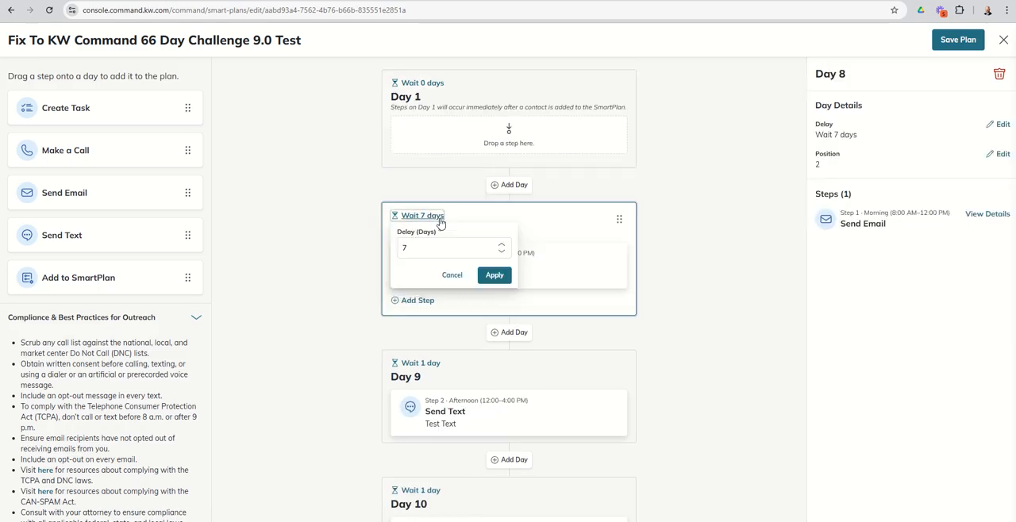
{"action": "left_click", "coordinate": [500, 252]}
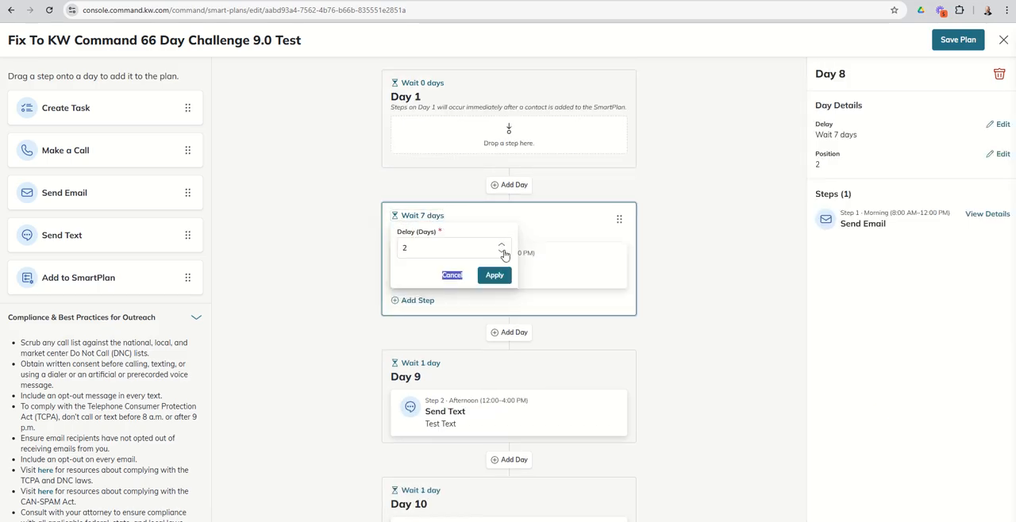
{"action": "left_click", "coordinate": [494, 274]}
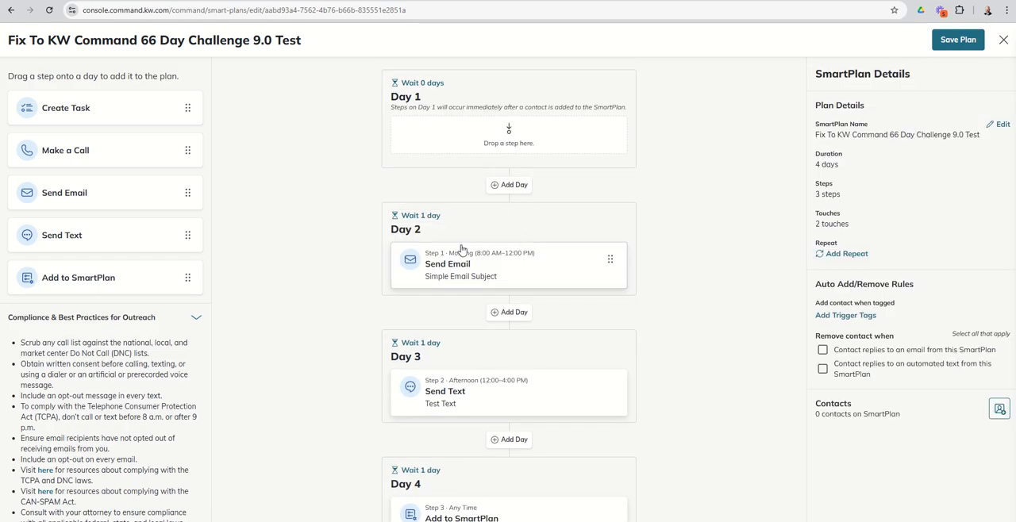
{"action": "mouse_move", "coordinate": [534, 266]}
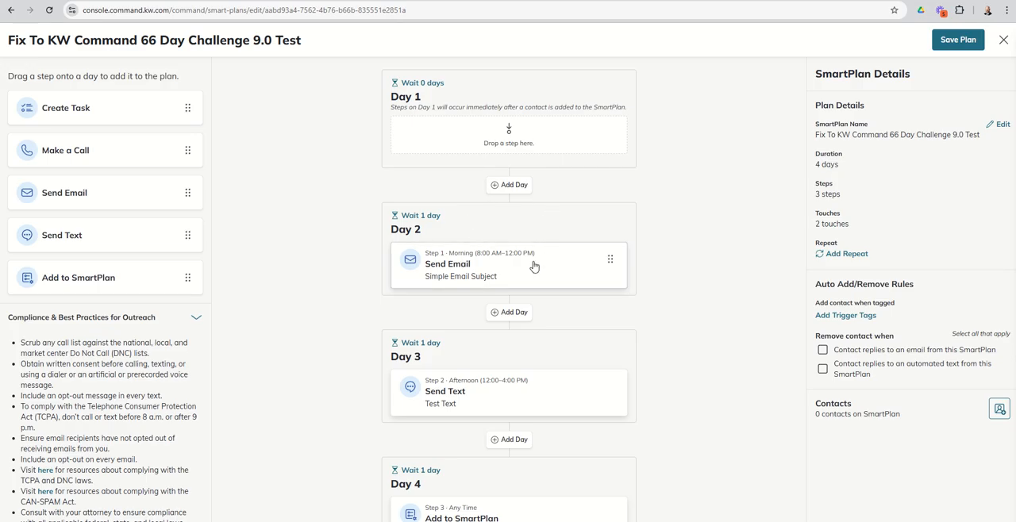
{"action": "mouse_move", "coordinate": [525, 260]}
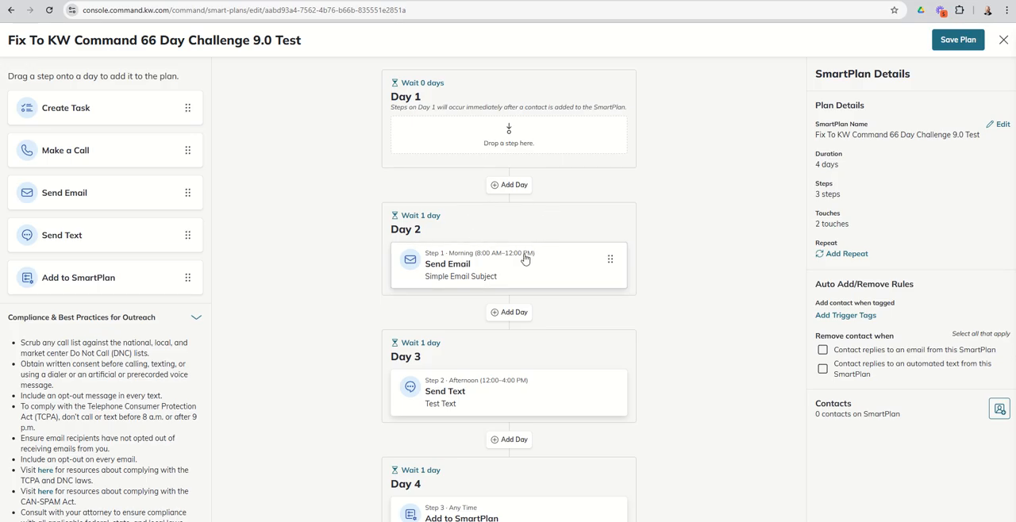
{"action": "mouse_move", "coordinate": [585, 252]}
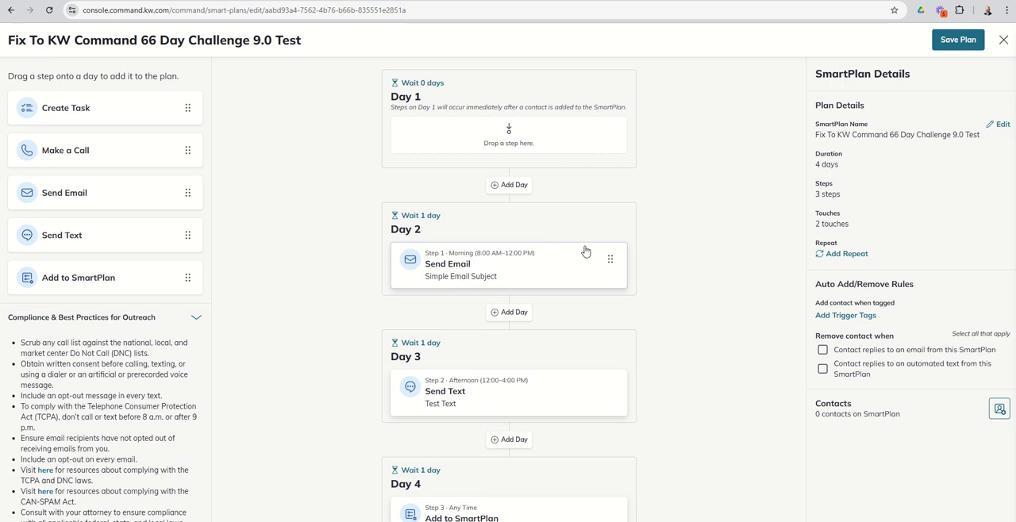
{"action": "mouse_move", "coordinate": [652, 202]}
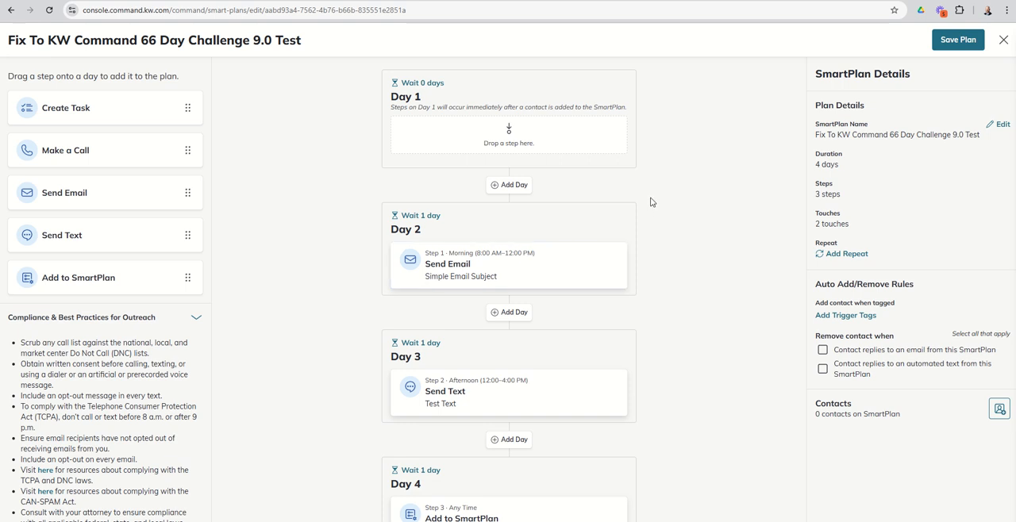
{"action": "mouse_move", "coordinate": [857, 339]}
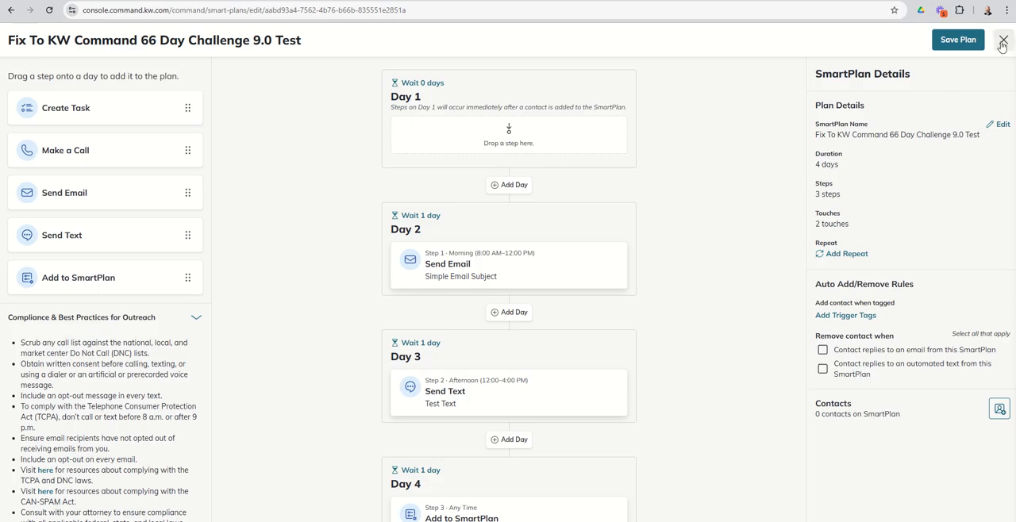
- Close the Fix To plan editor, choosing Close Without Saving
{"action": "left_click", "coordinate": [1002, 39]}
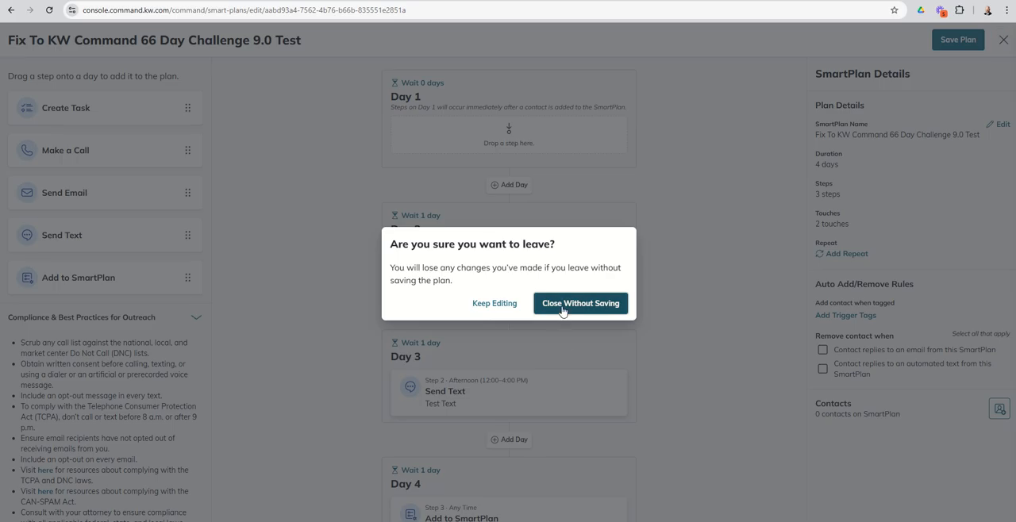
{"action": "left_click", "coordinate": [581, 303]}
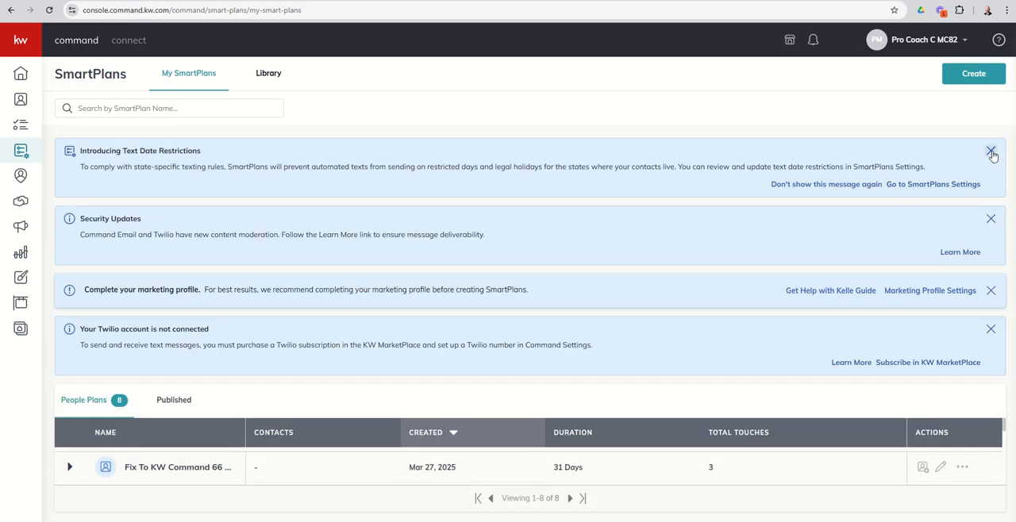
- Dismiss the Text Date Restrictions and Twilio account notice banners
{"action": "left_click", "coordinate": [991, 151]}
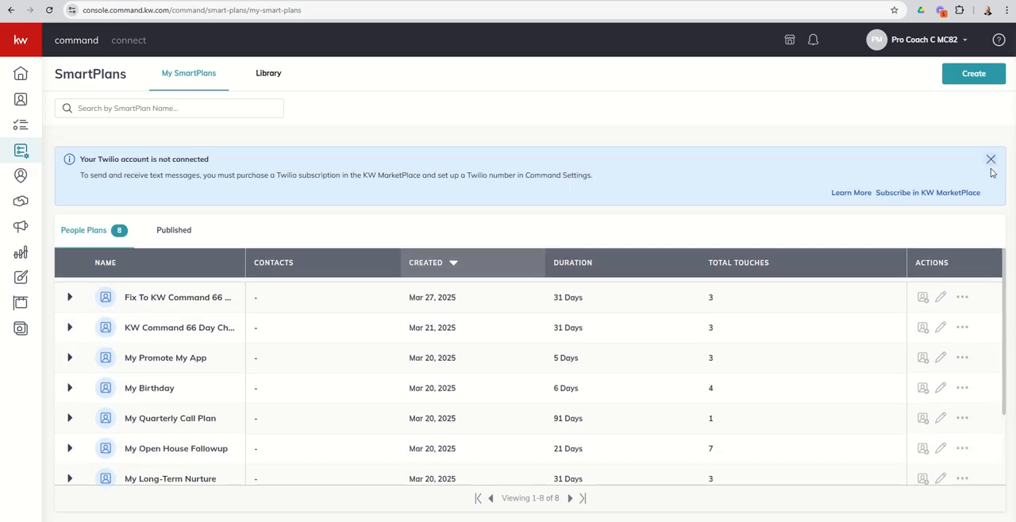
{"action": "left_click", "coordinate": [990, 159]}
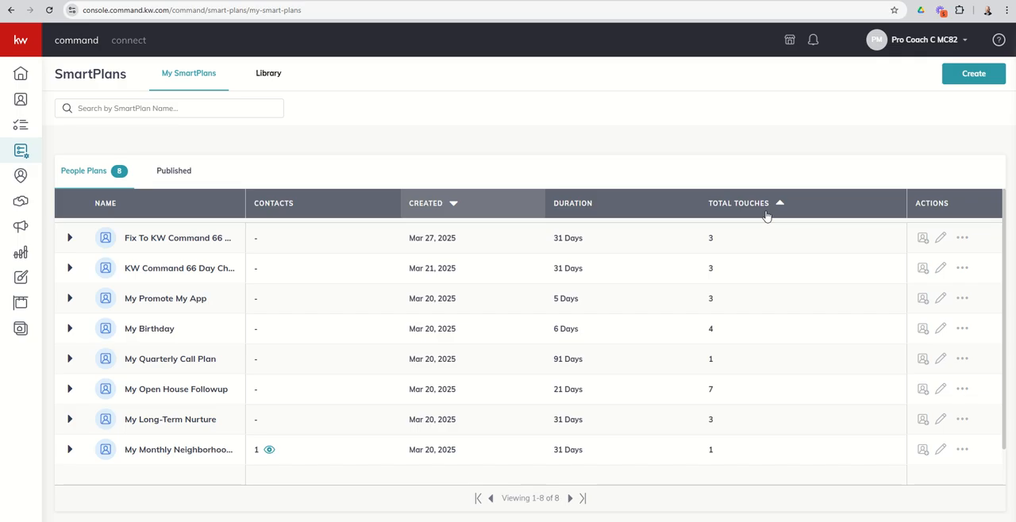
{"action": "mouse_move", "coordinate": [268, 454]}
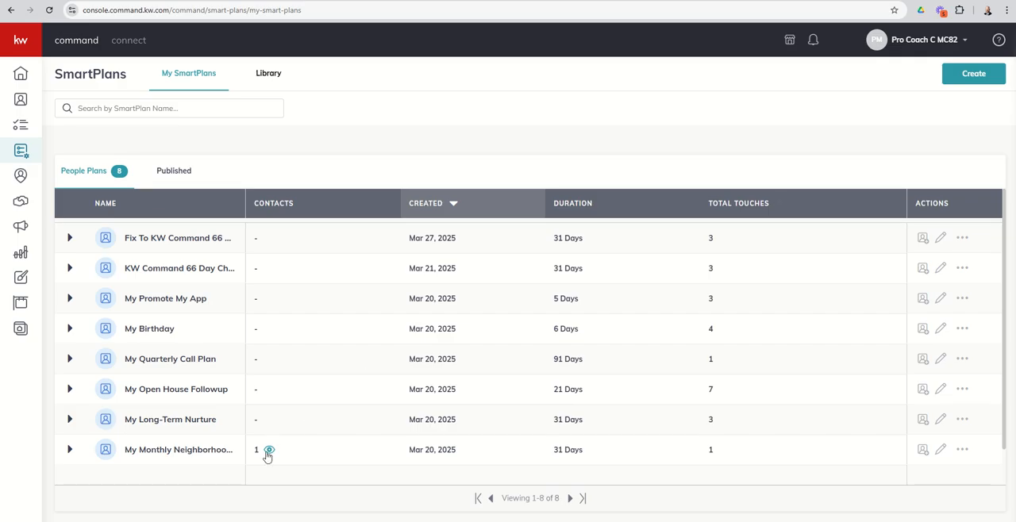
{"action": "mouse_move", "coordinate": [277, 456]}
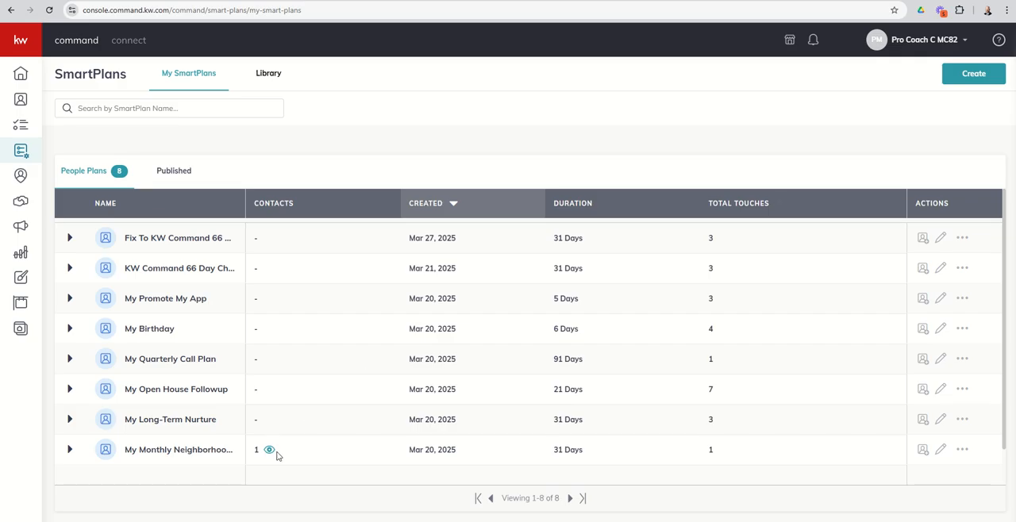
{"action": "mouse_move", "coordinate": [310, 459]}
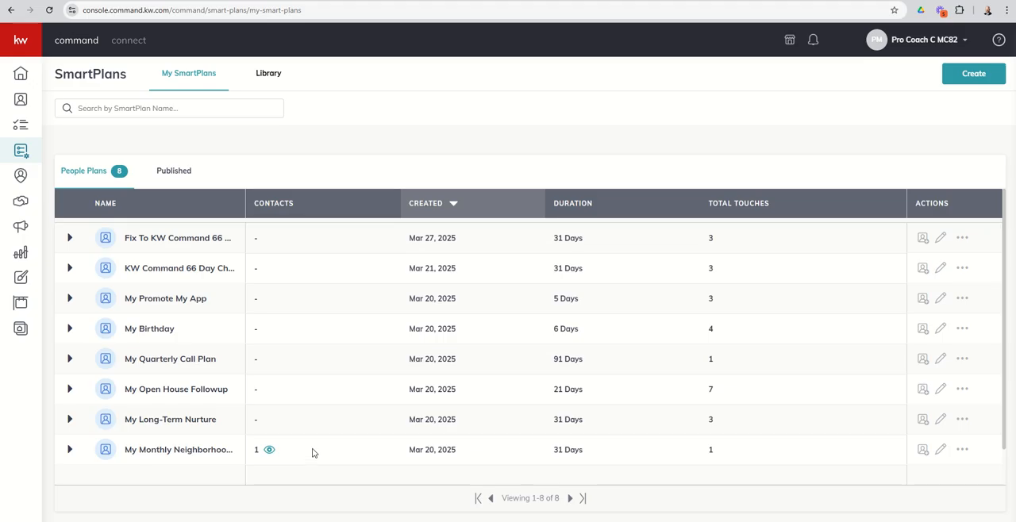
{"action": "mouse_move", "coordinate": [332, 450]}
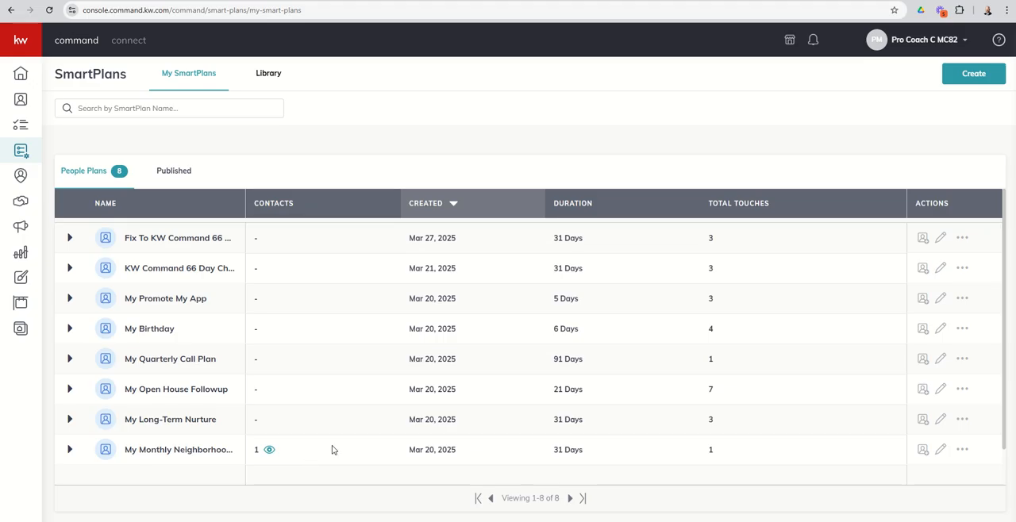
{"action": "mouse_move", "coordinate": [755, 508]}
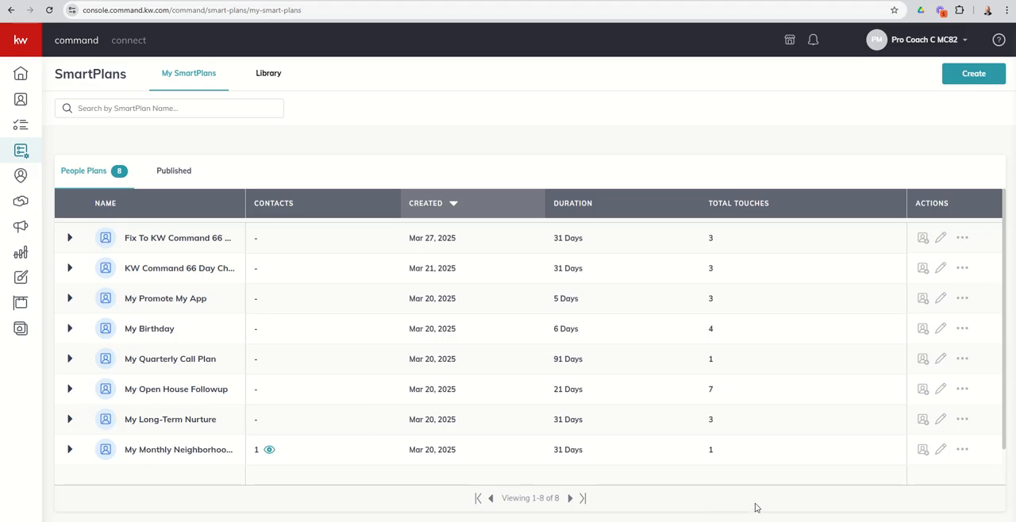
{"action": "mouse_move", "coordinate": [774, 499]}
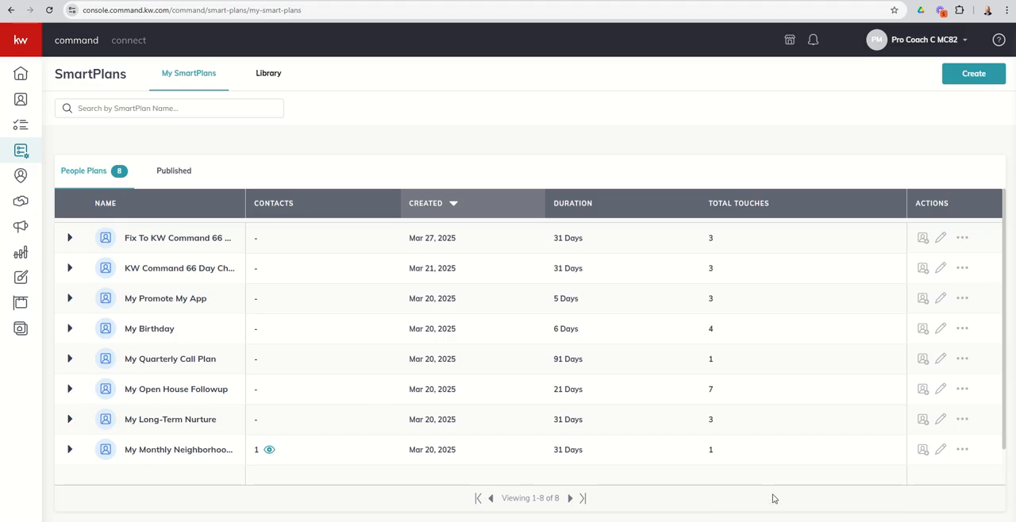